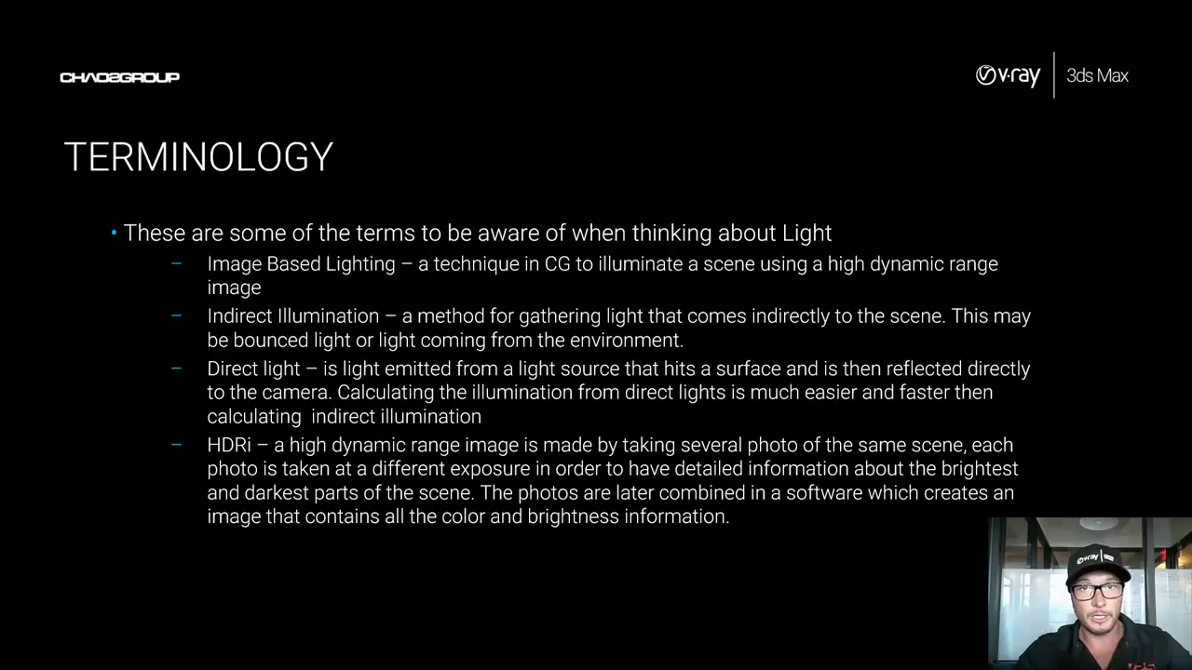
- Advance the slideshow past the lighting Terminology slide to the Dome Light creation slide
key("Right")
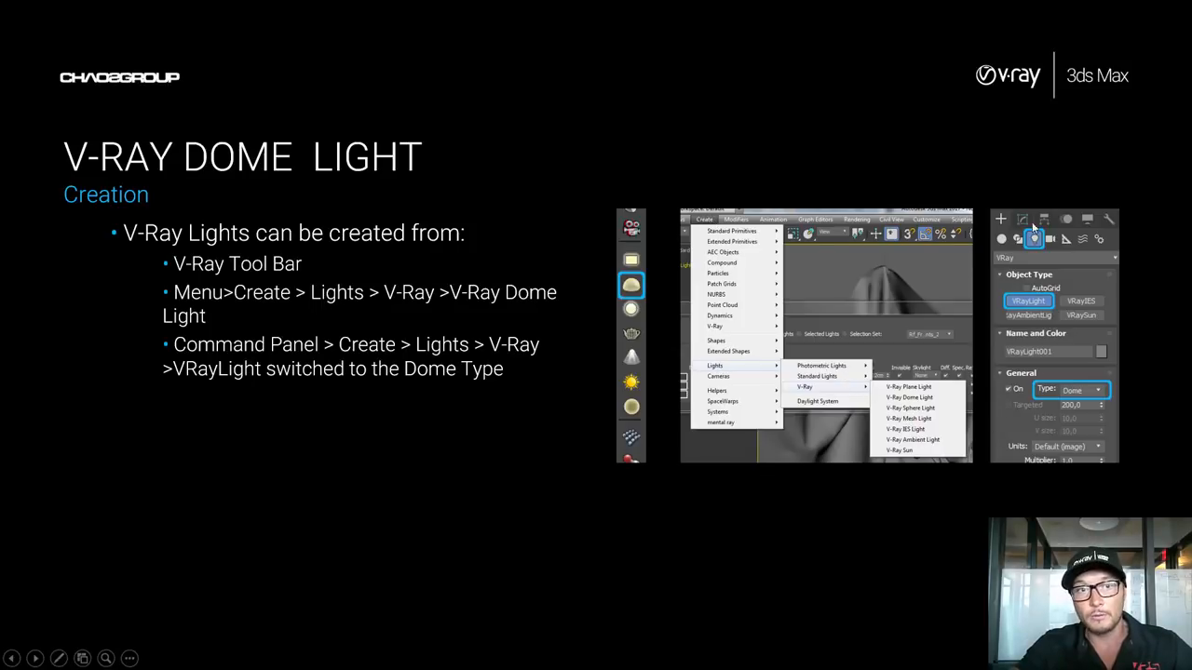
mouse_move(743, 392)
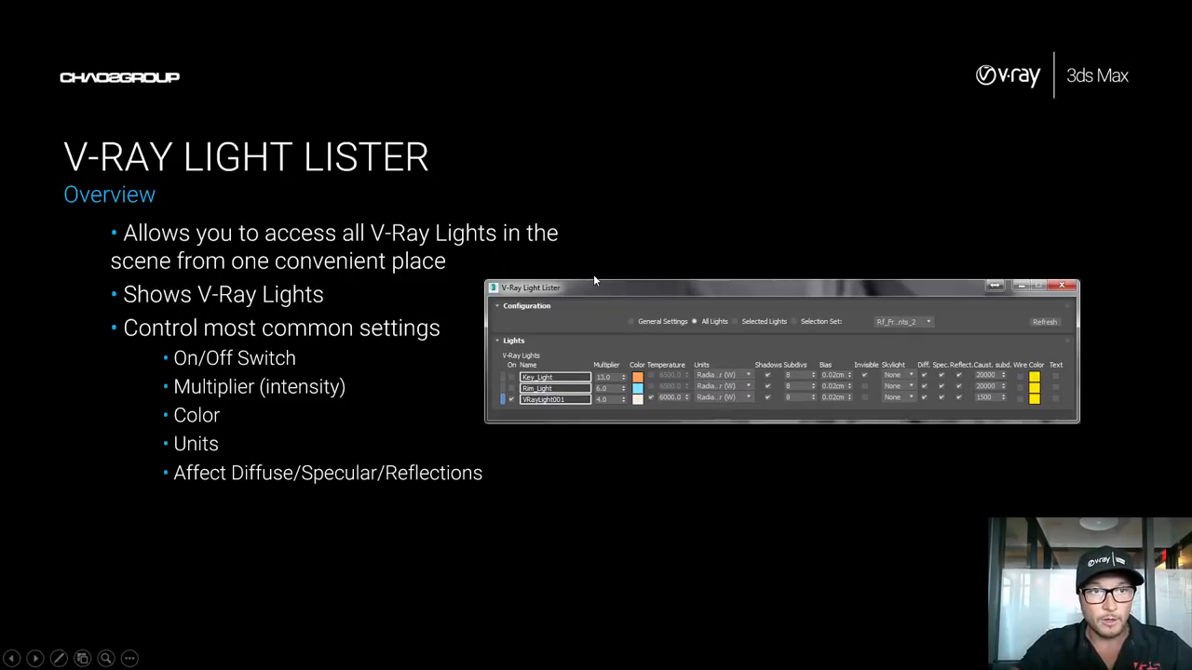
mouse_move(424, 401)
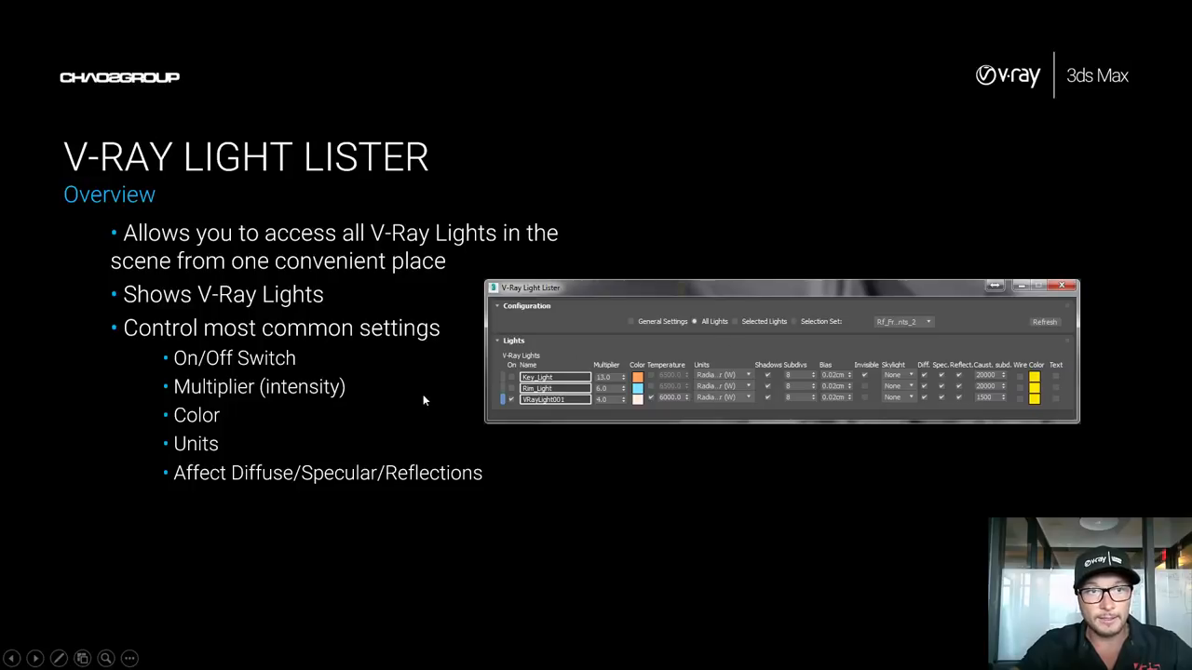
mouse_move(265, 391)
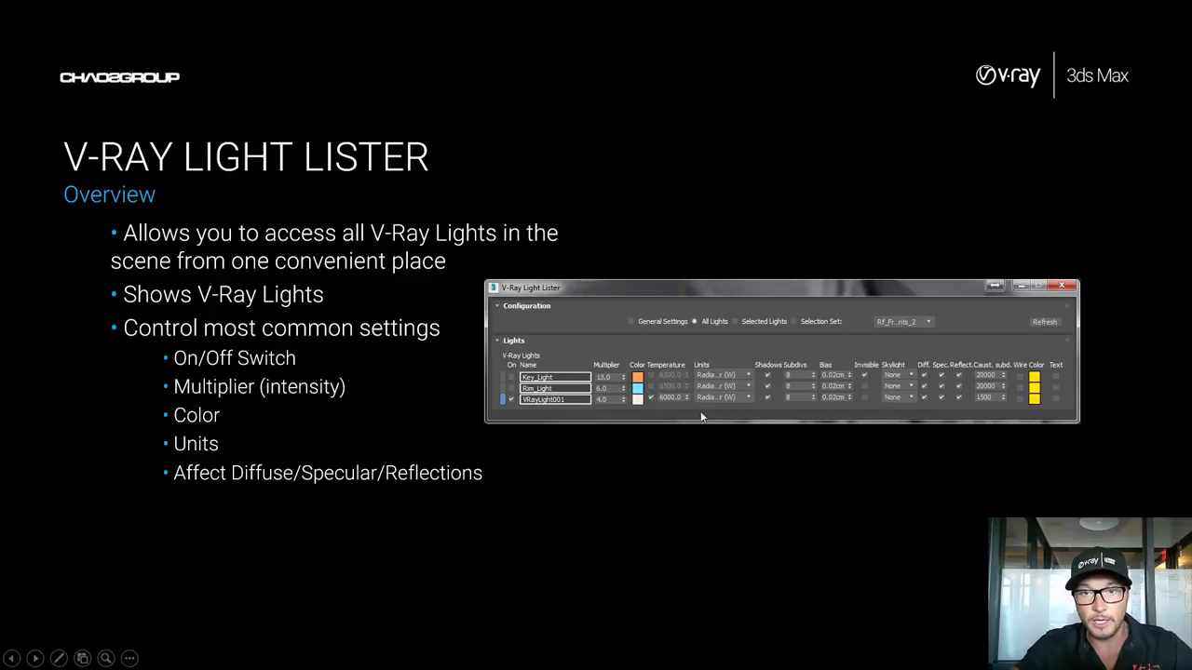
mouse_move(638, 413)
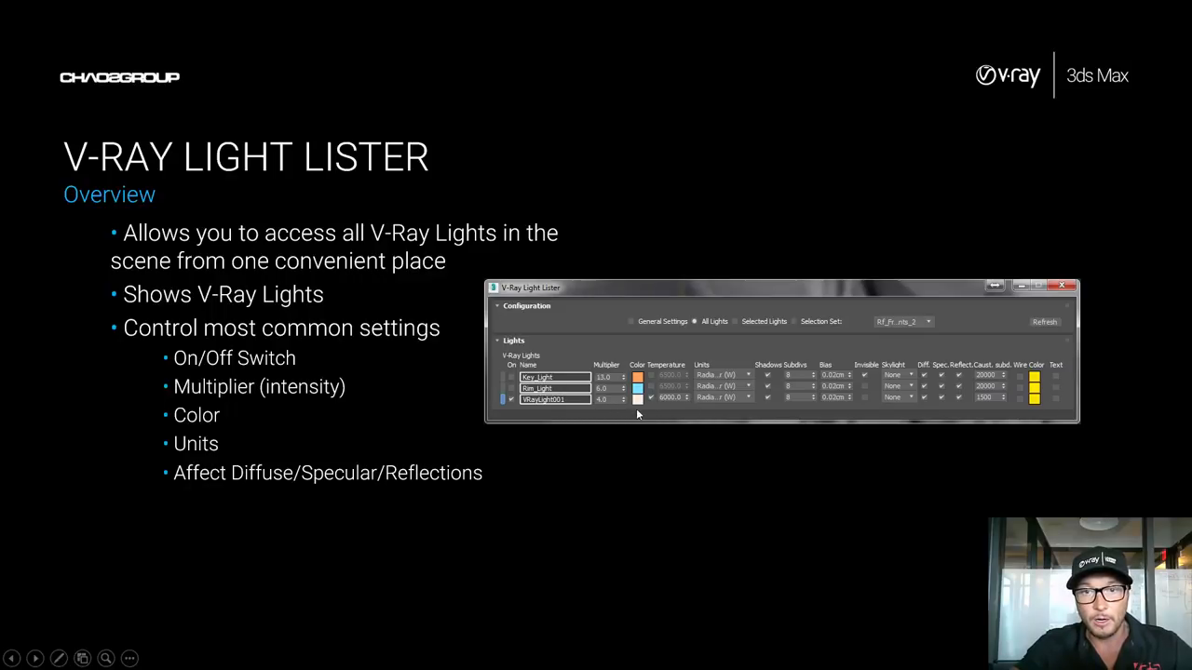
mouse_move(795, 427)
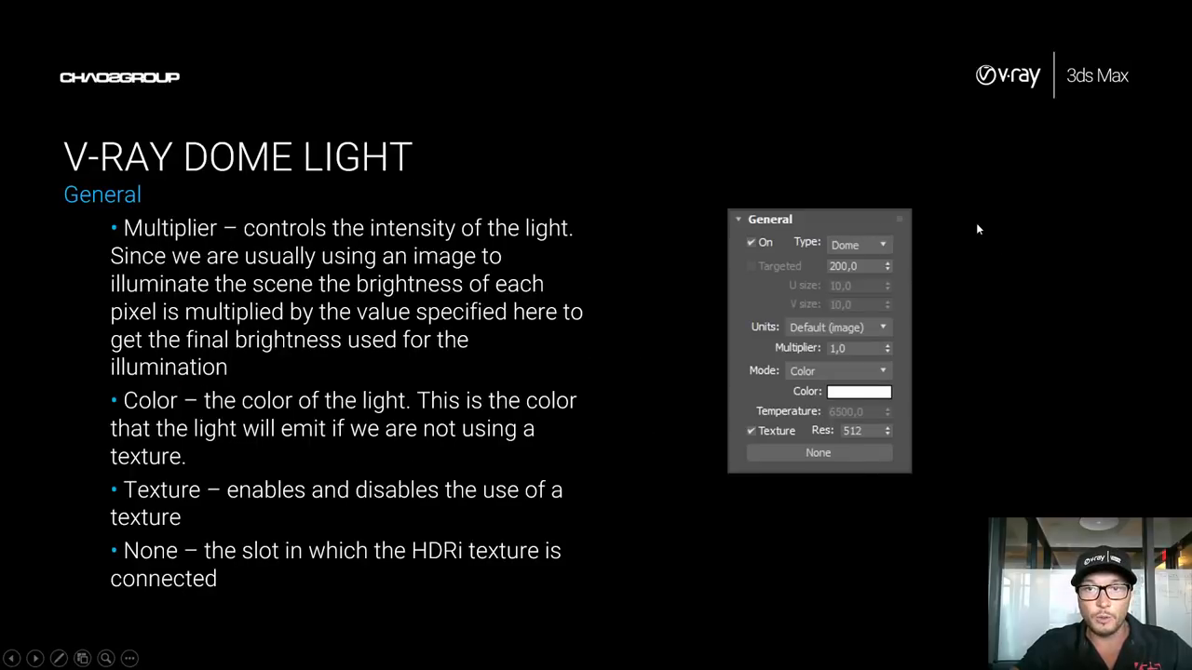
mouse_move(855, 340)
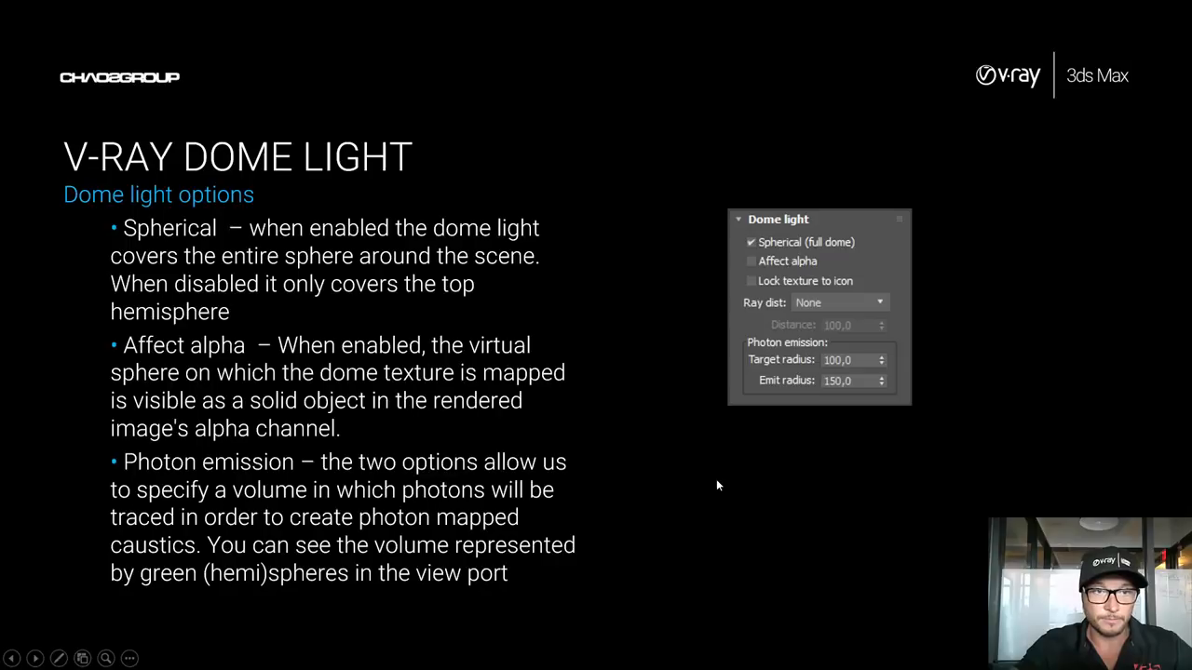
mouse_move(988, 293)
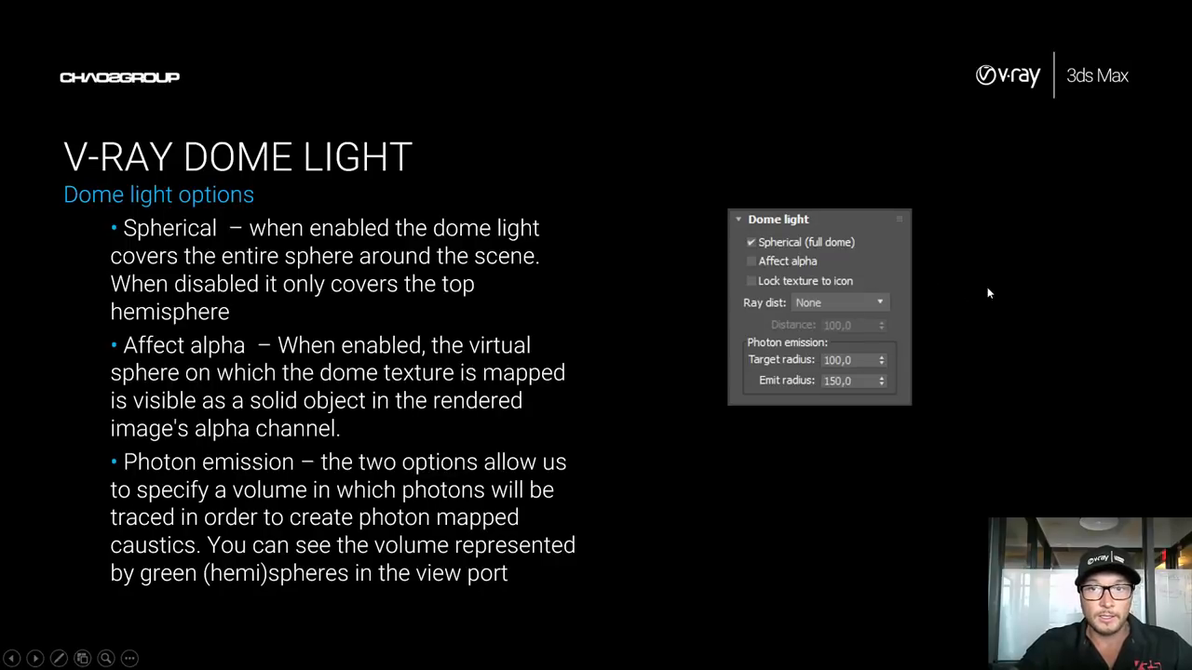
mouse_move(822, 268)
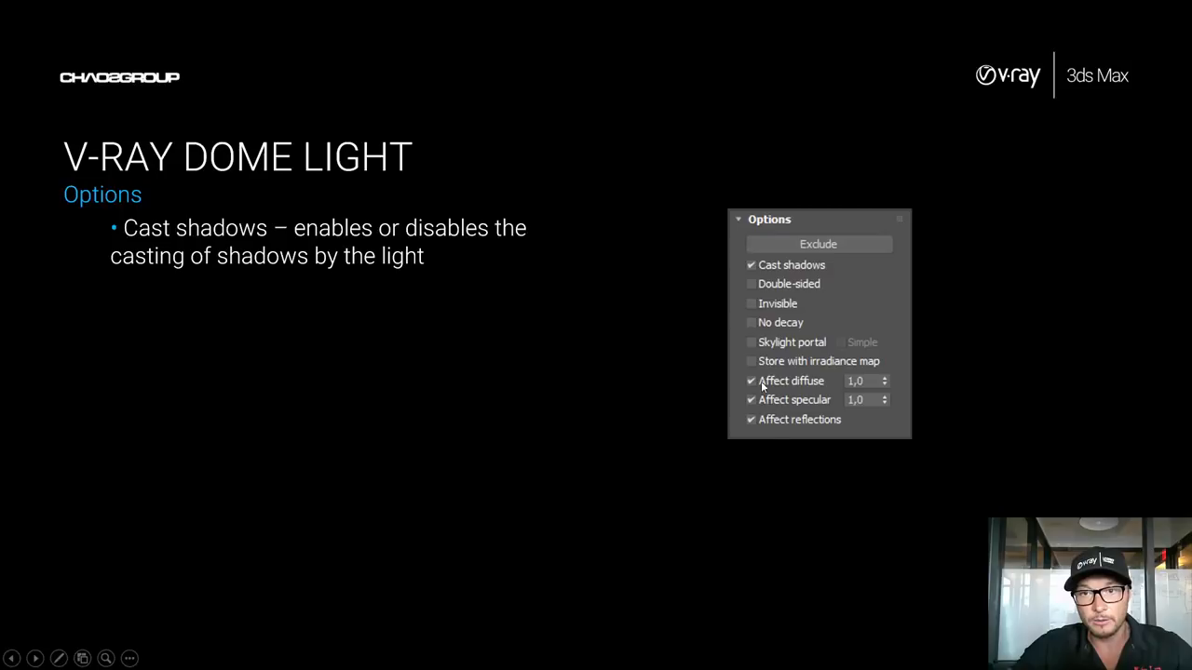
mouse_move(787, 425)
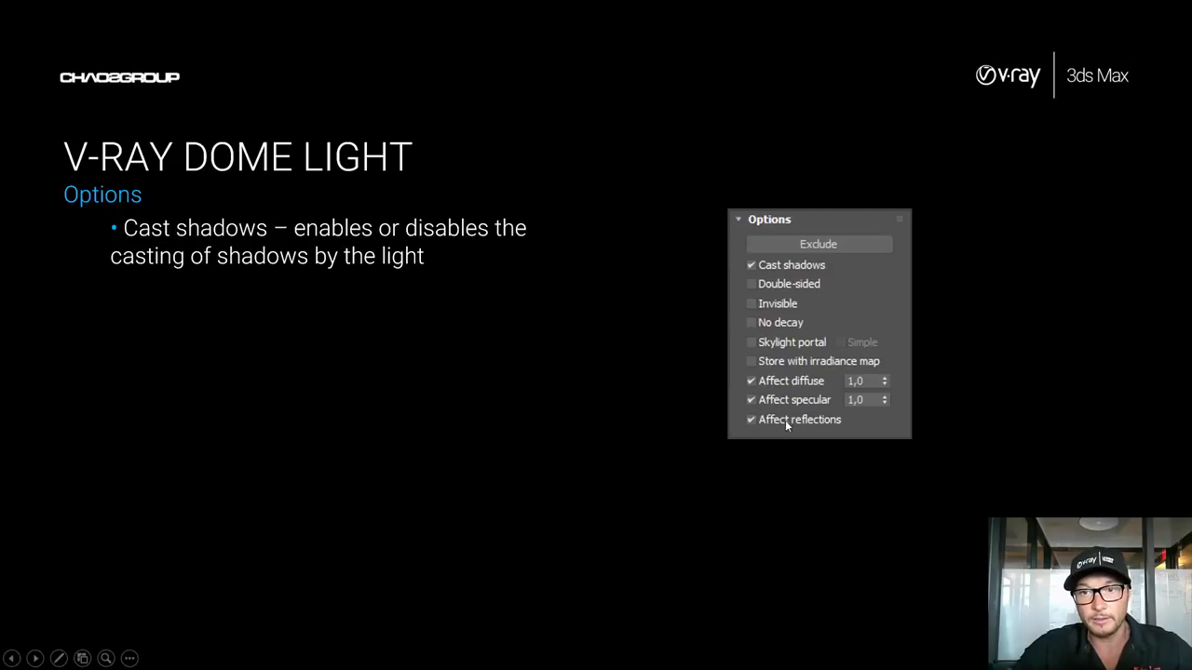
mouse_move(554, 349)
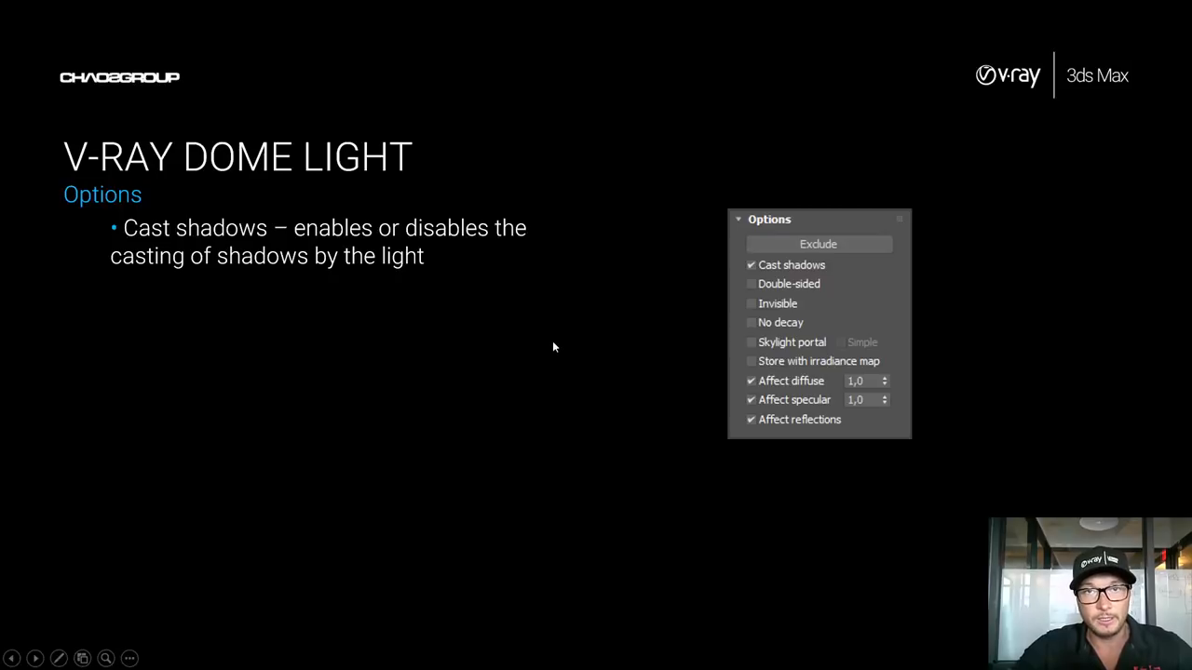
mouse_move(763, 372)
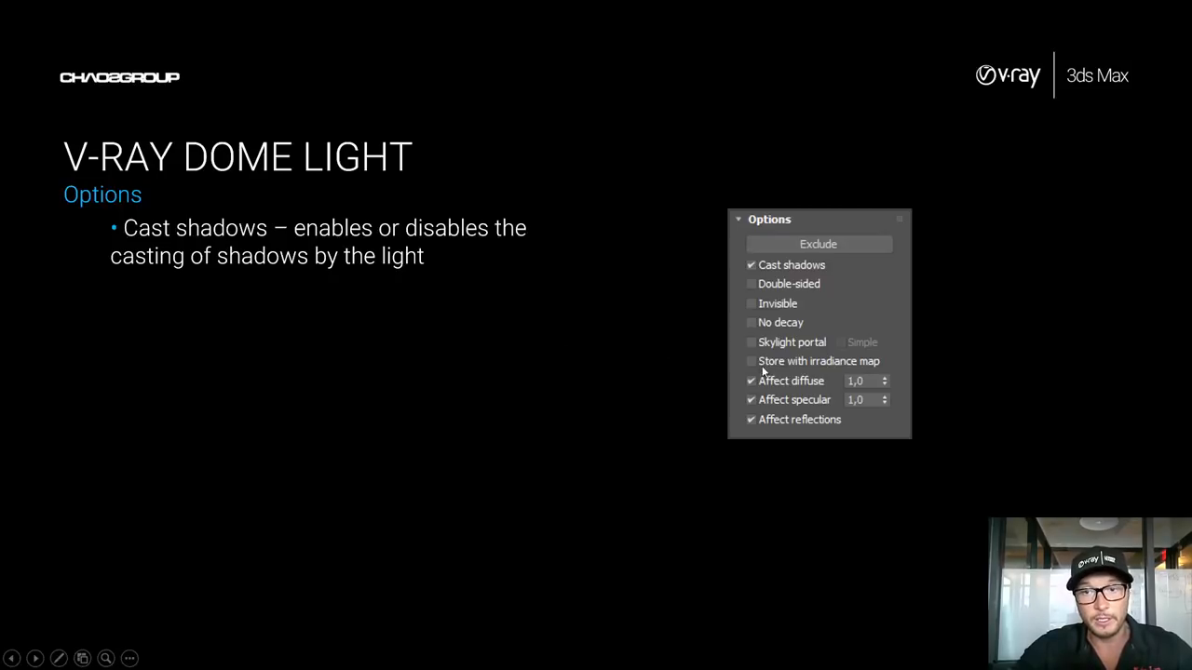
mouse_move(766, 429)
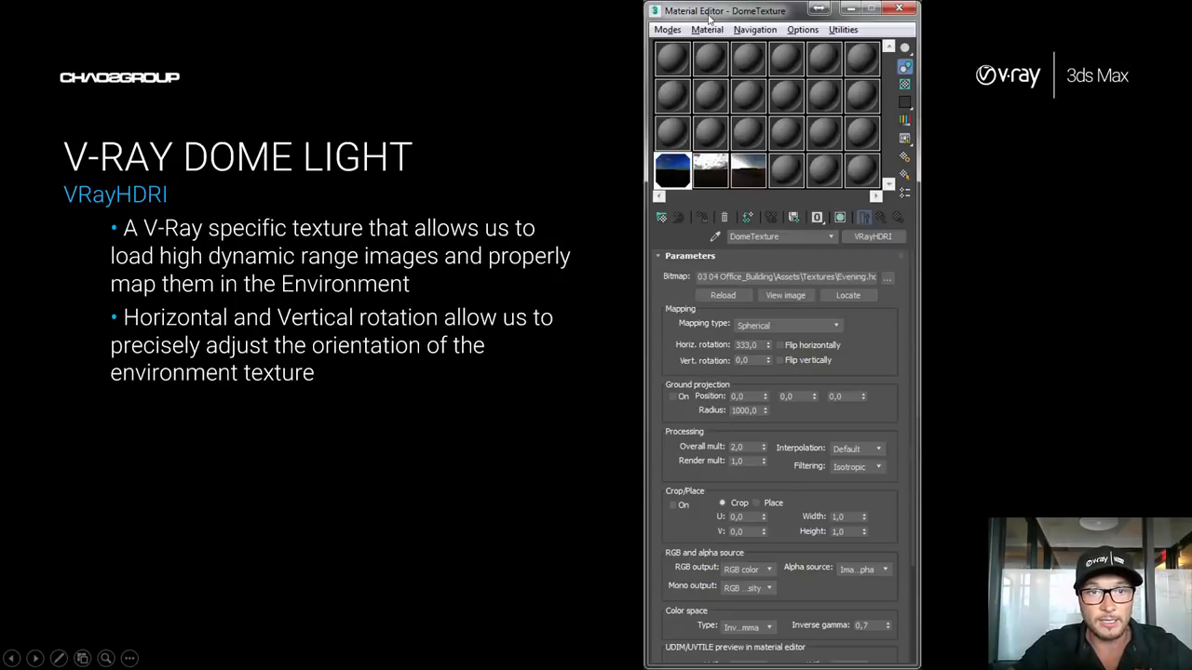
mouse_move(666, 216)
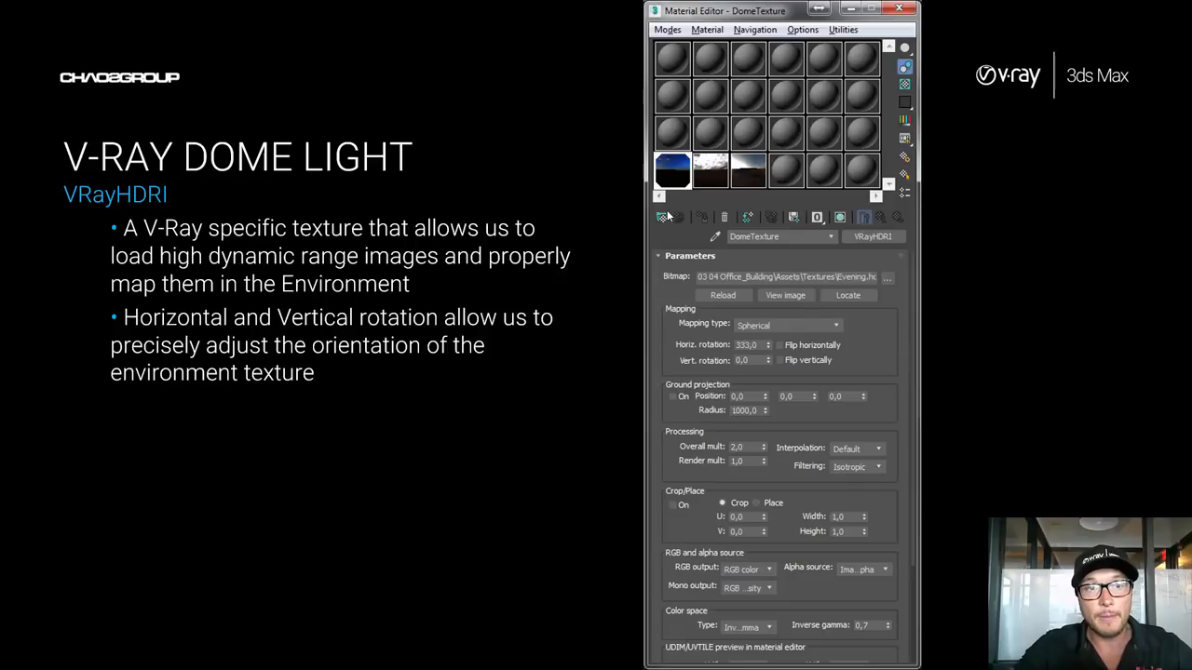
mouse_move(733, 326)
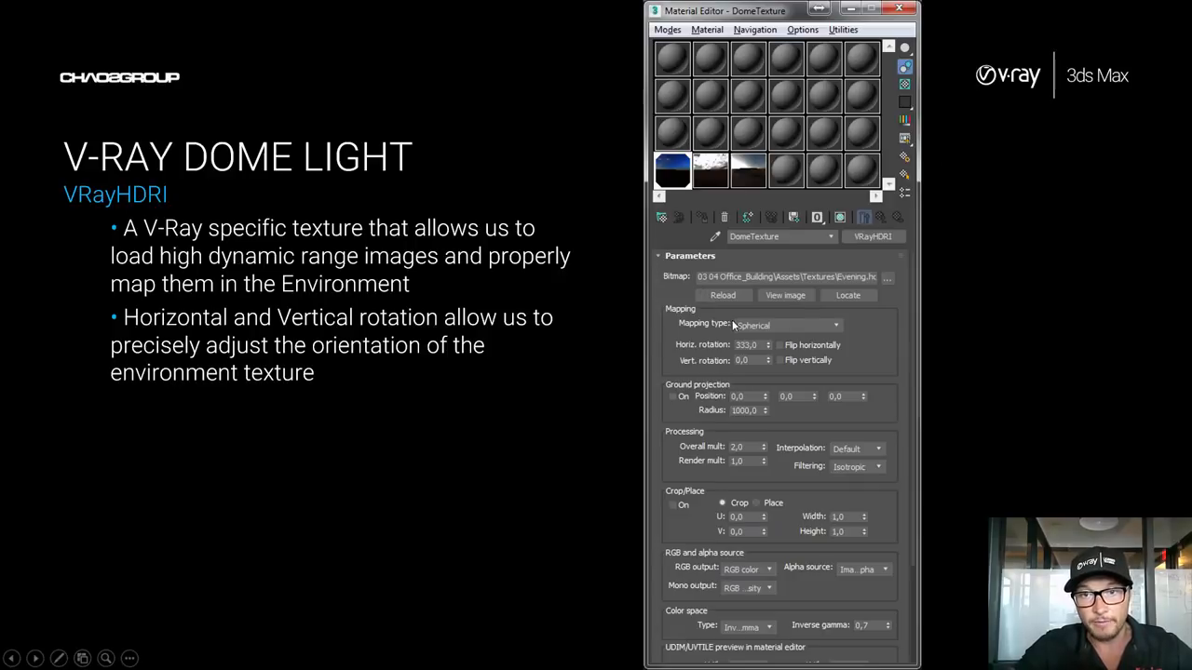
mouse_move(735, 359)
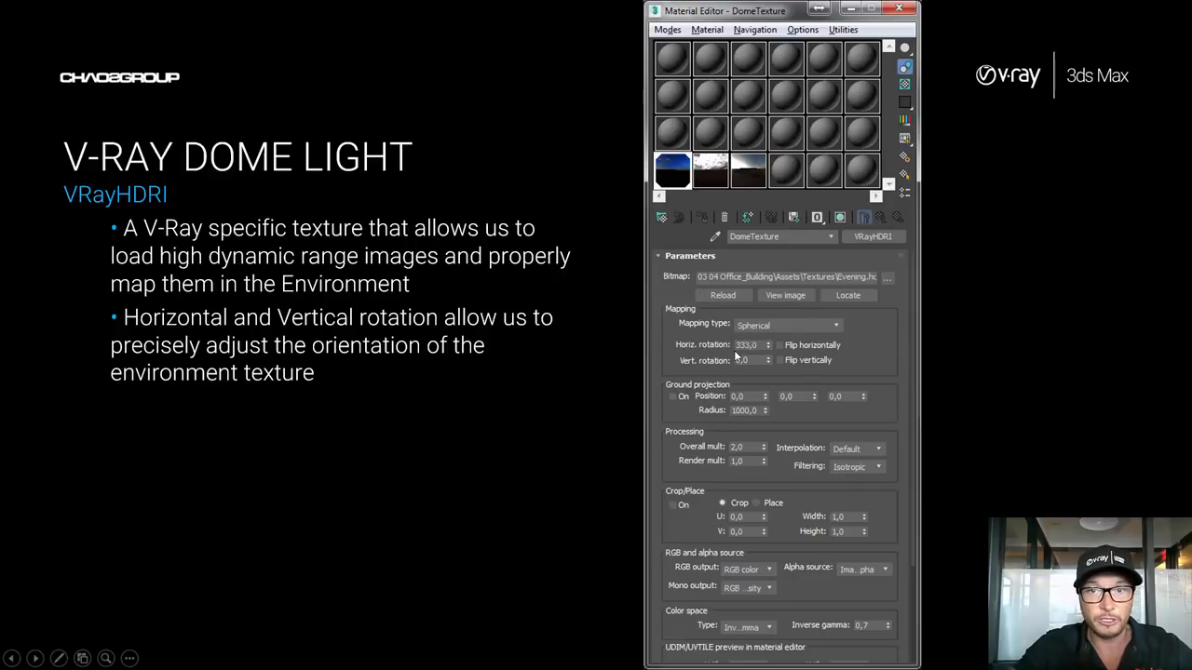
mouse_move(543, 367)
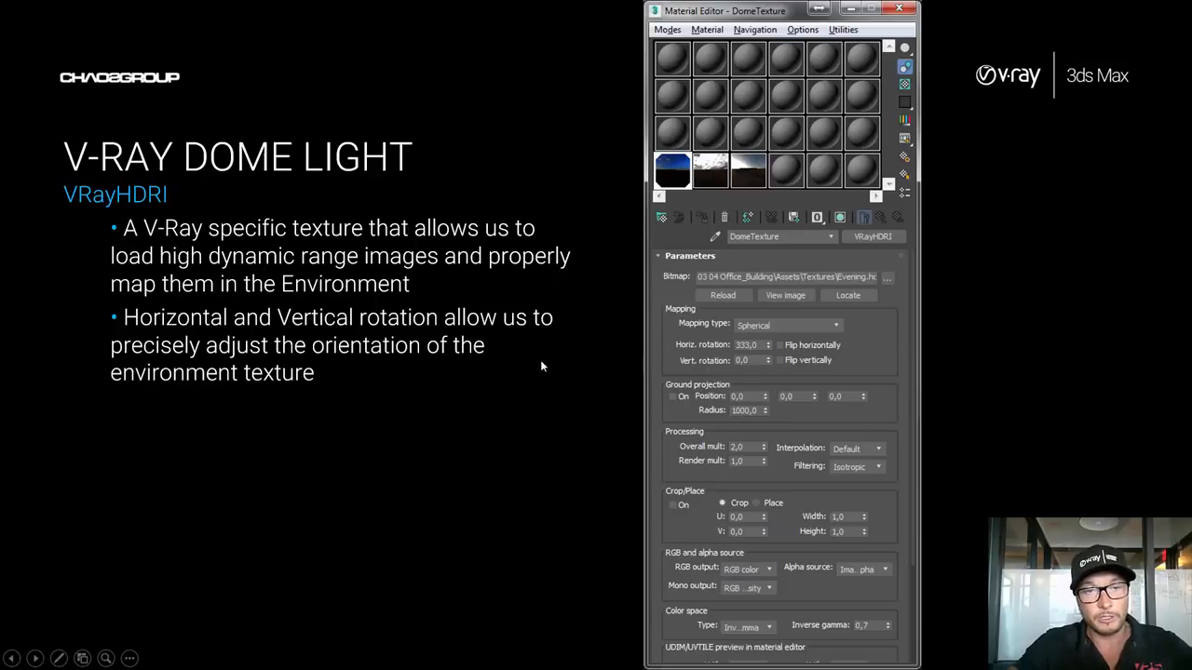
mouse_move(754, 352)
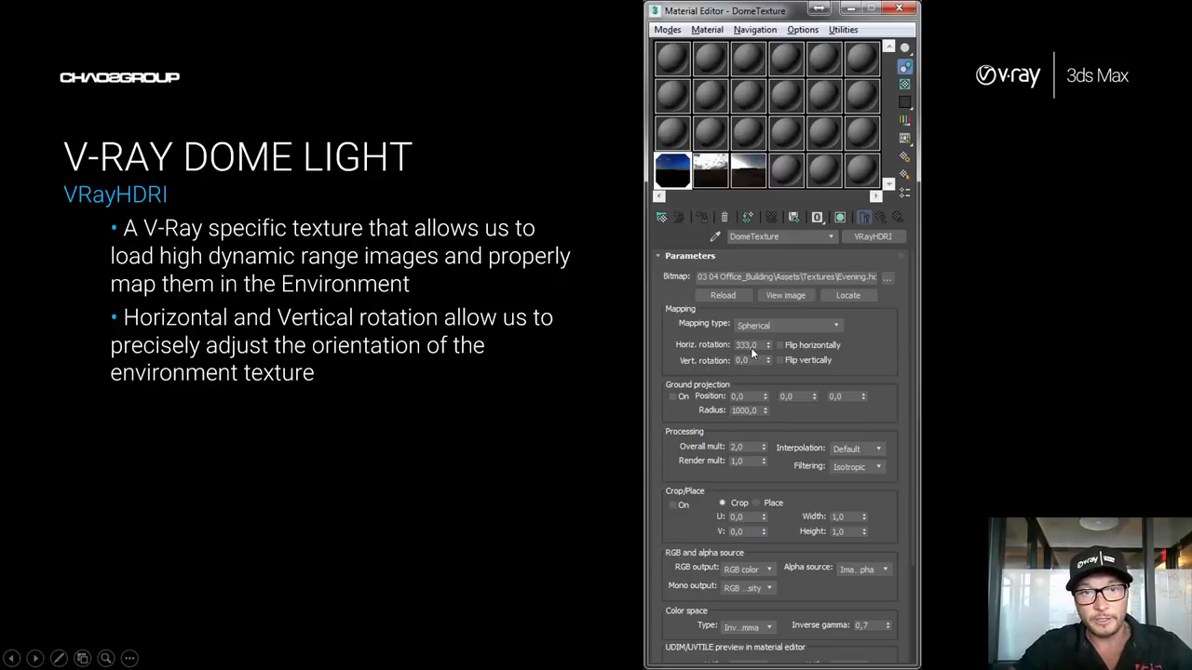
mouse_move(732, 396)
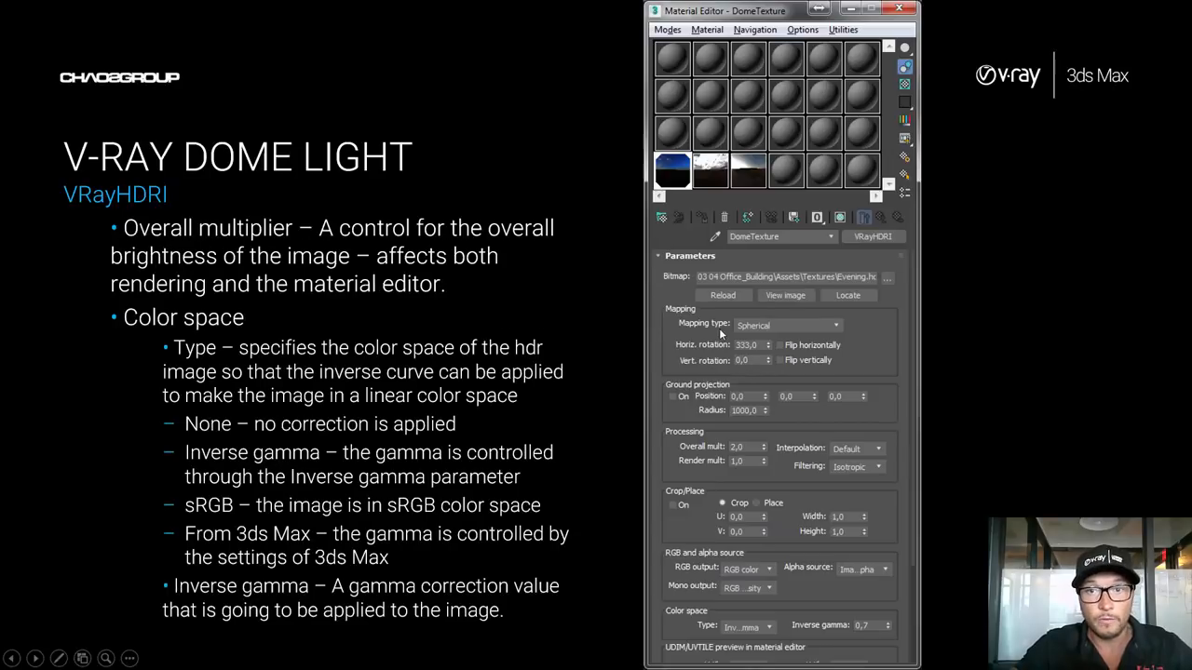
mouse_move(737, 523)
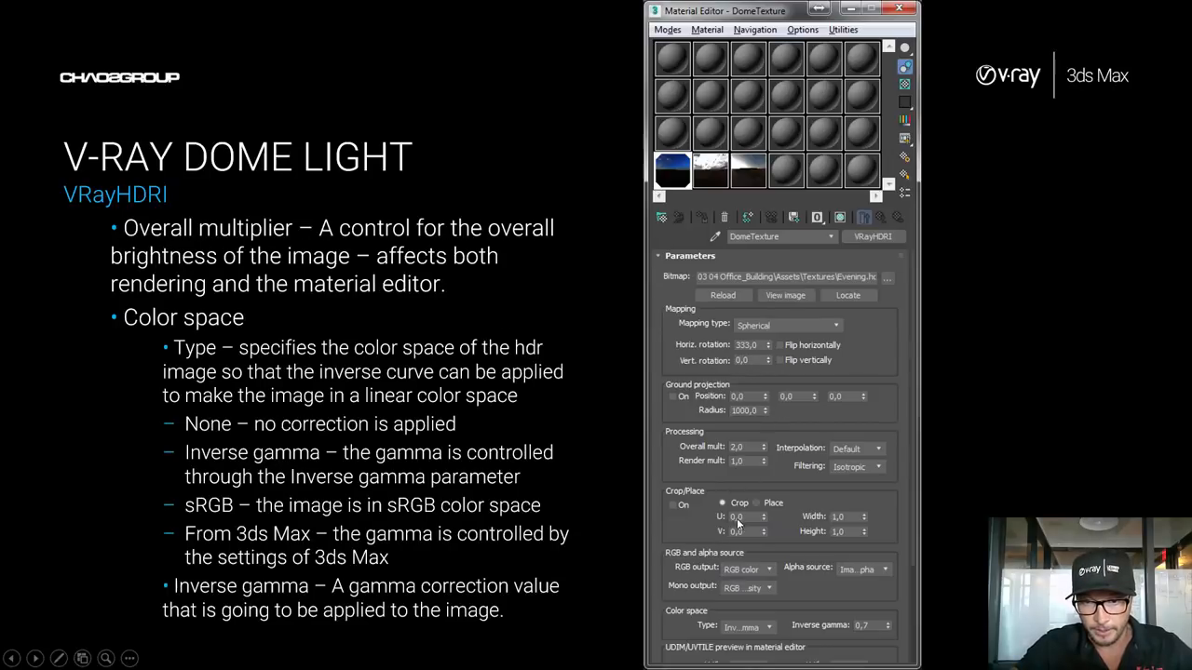
mouse_move(738, 450)
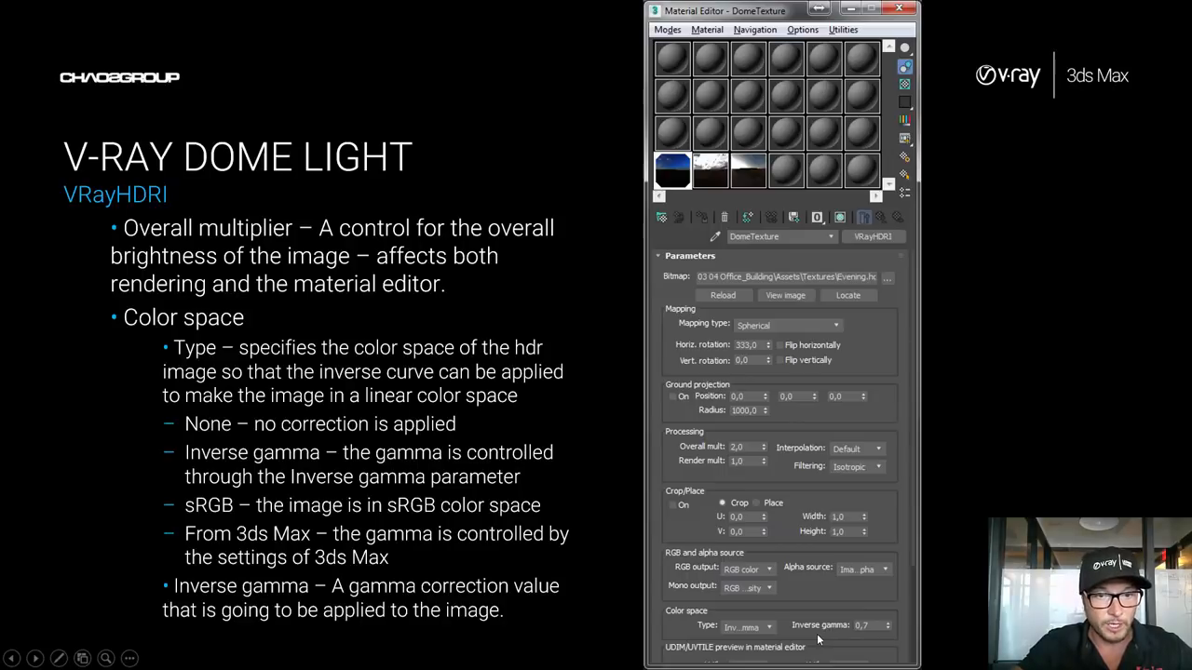
mouse_move(629, 470)
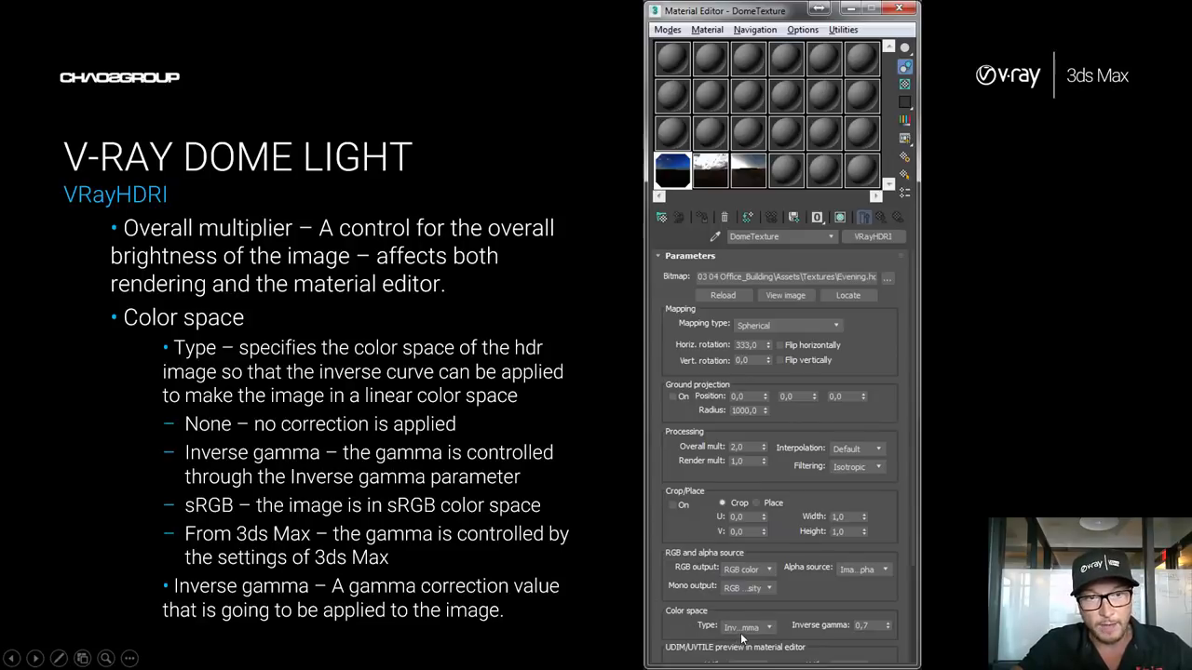
mouse_move(273, 519)
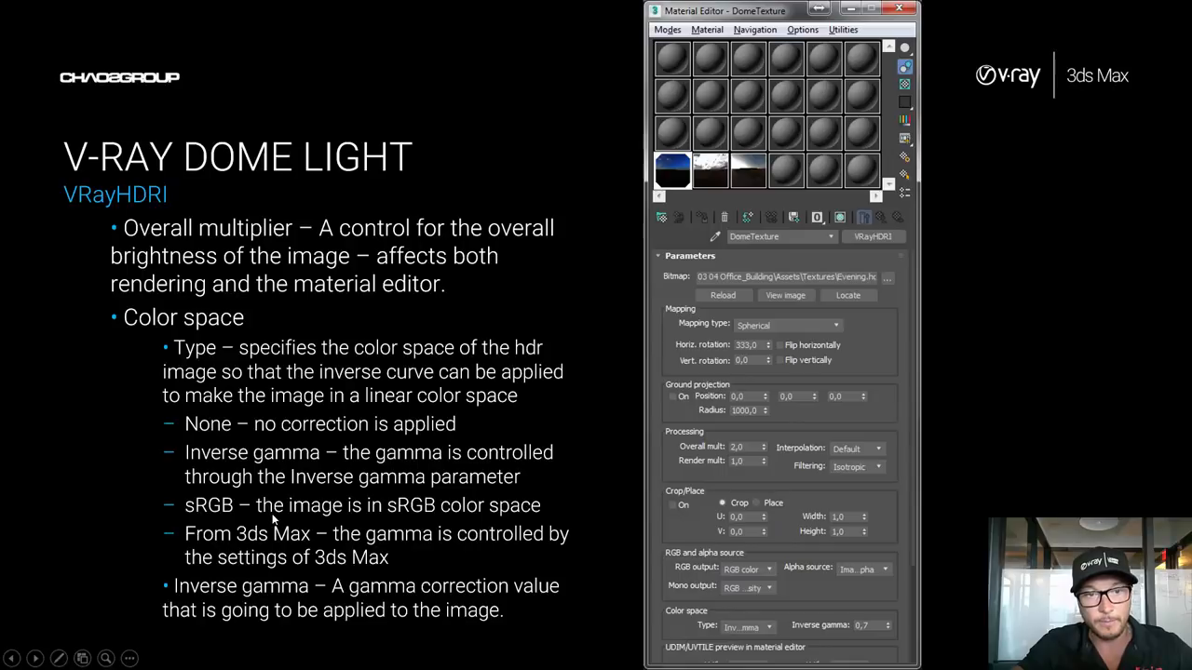
mouse_move(354, 519)
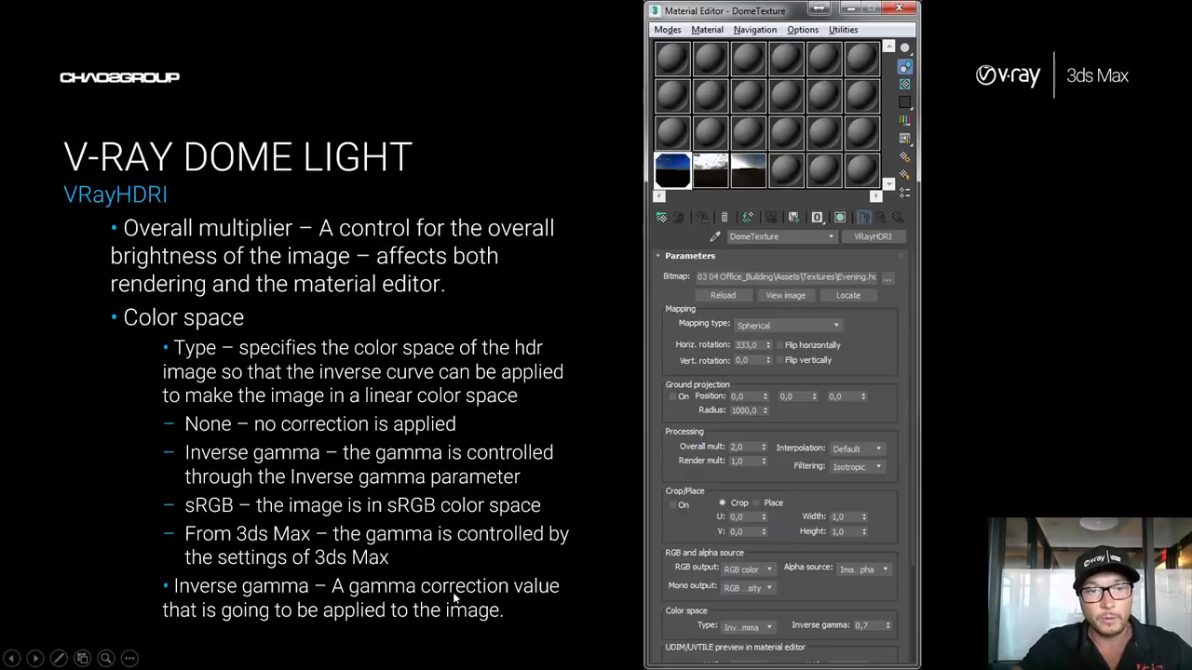
mouse_move(200, 557)
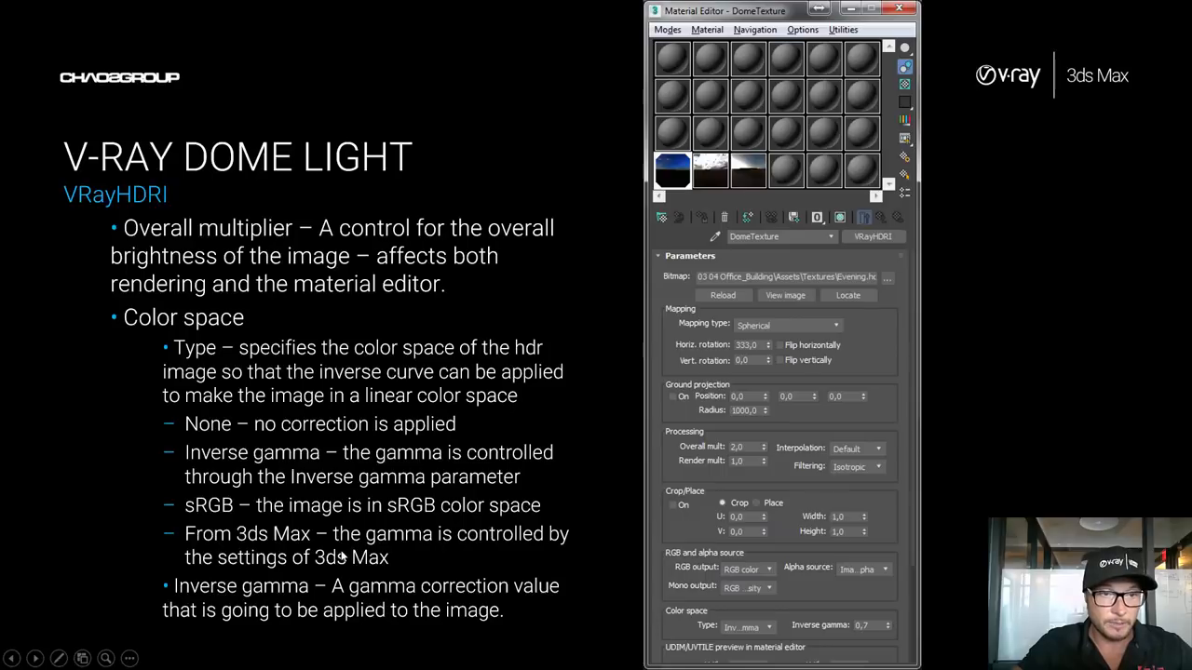
mouse_move(571, 553)
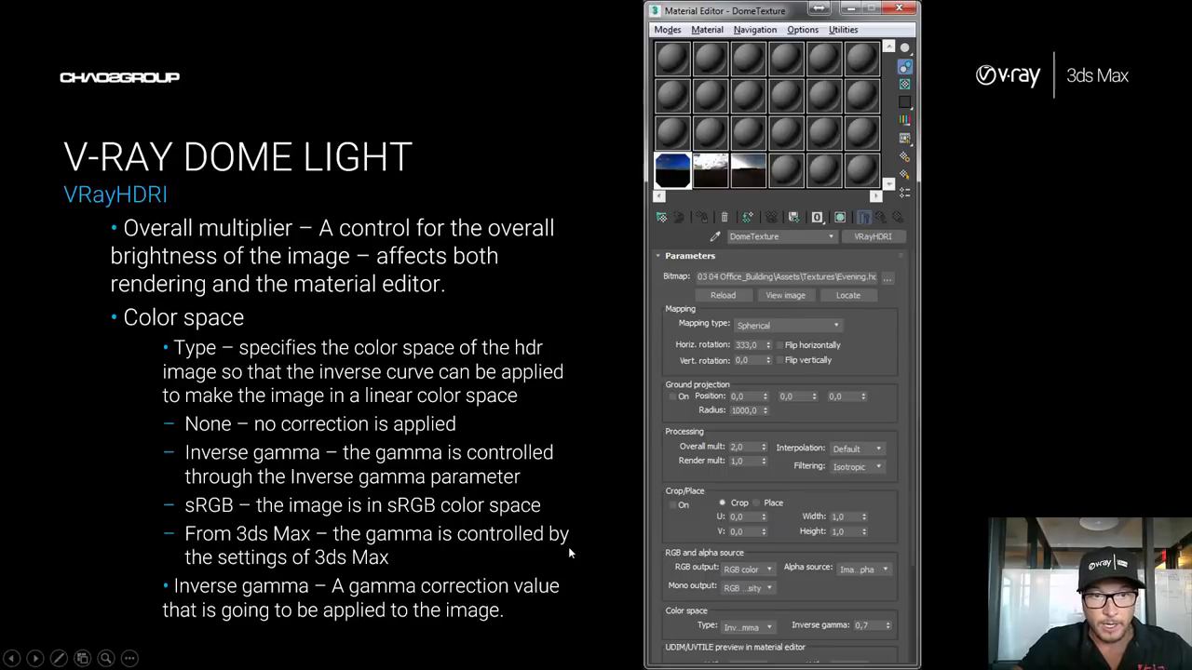
mouse_move(233, 433)
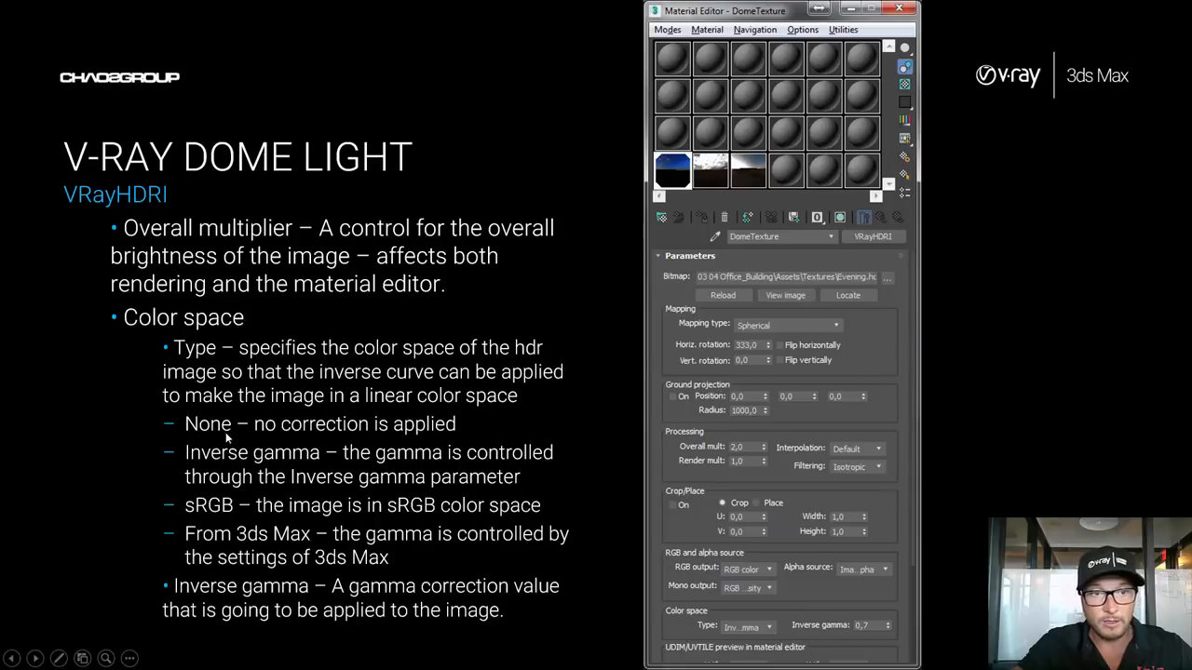
mouse_move(270, 403)
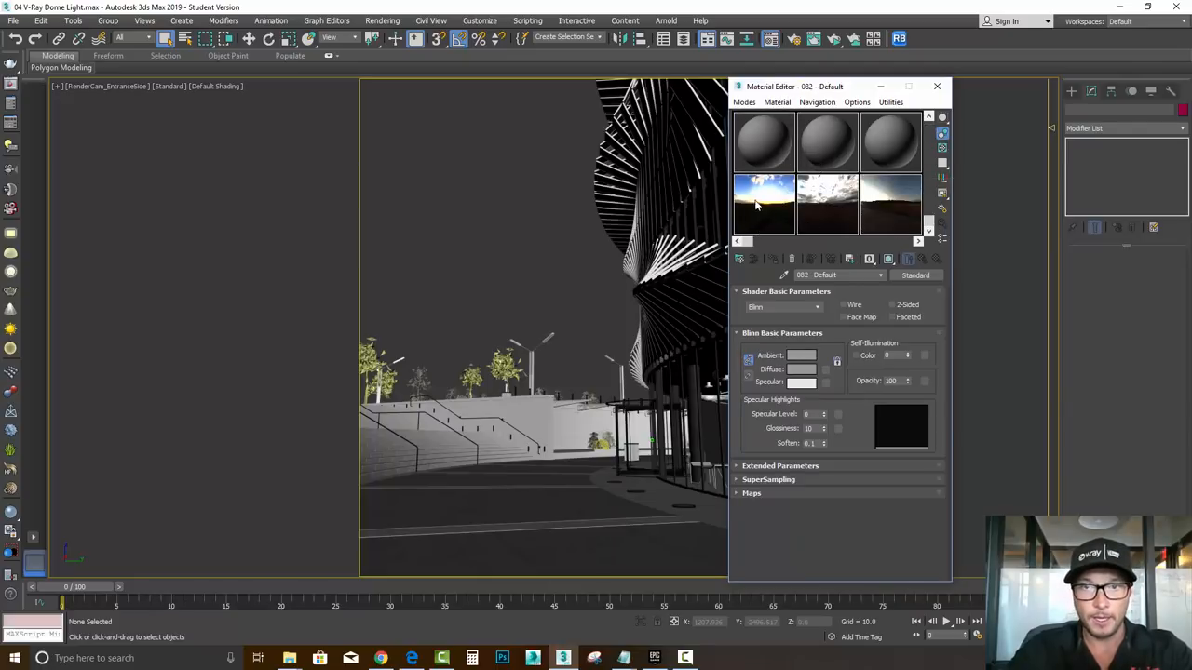
mouse_move(814, 214)
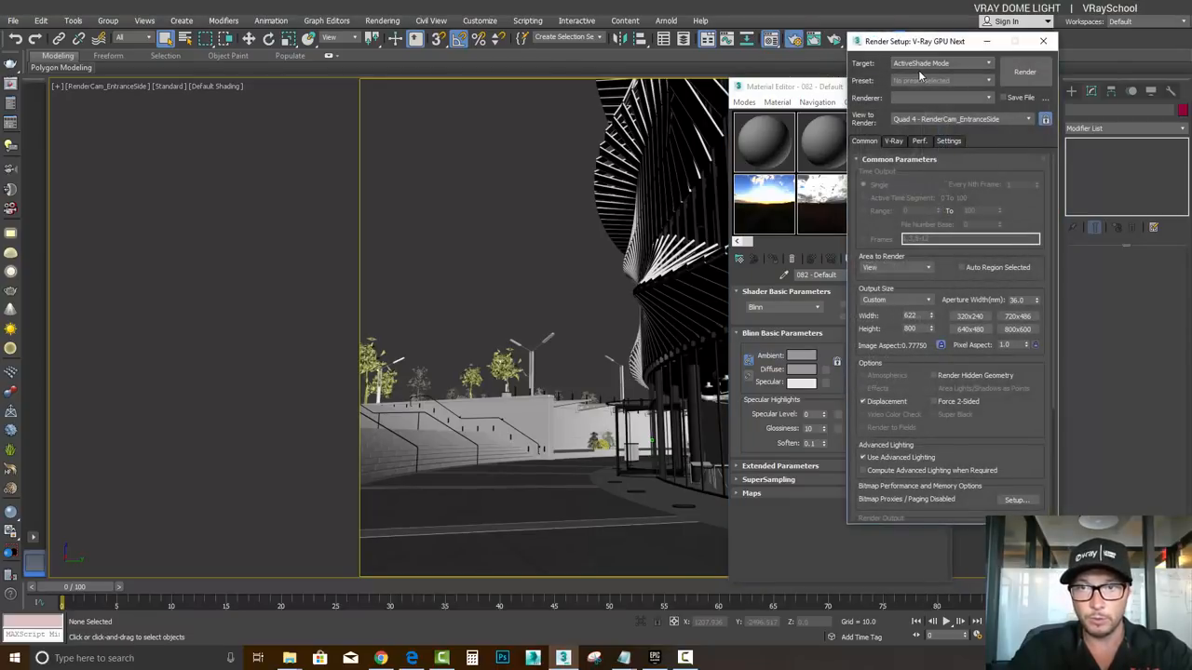
- Assign V-Ray GPU Next as the production renderer in Render Setup
scroll("down", 3)
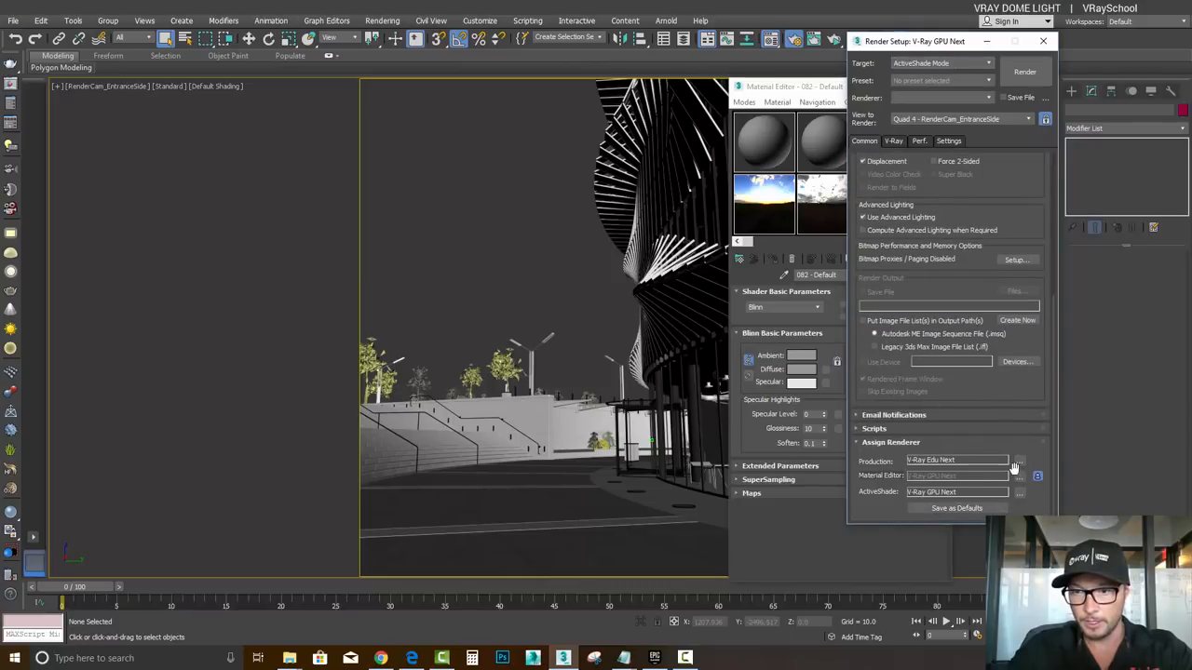
left_click(1019, 460)
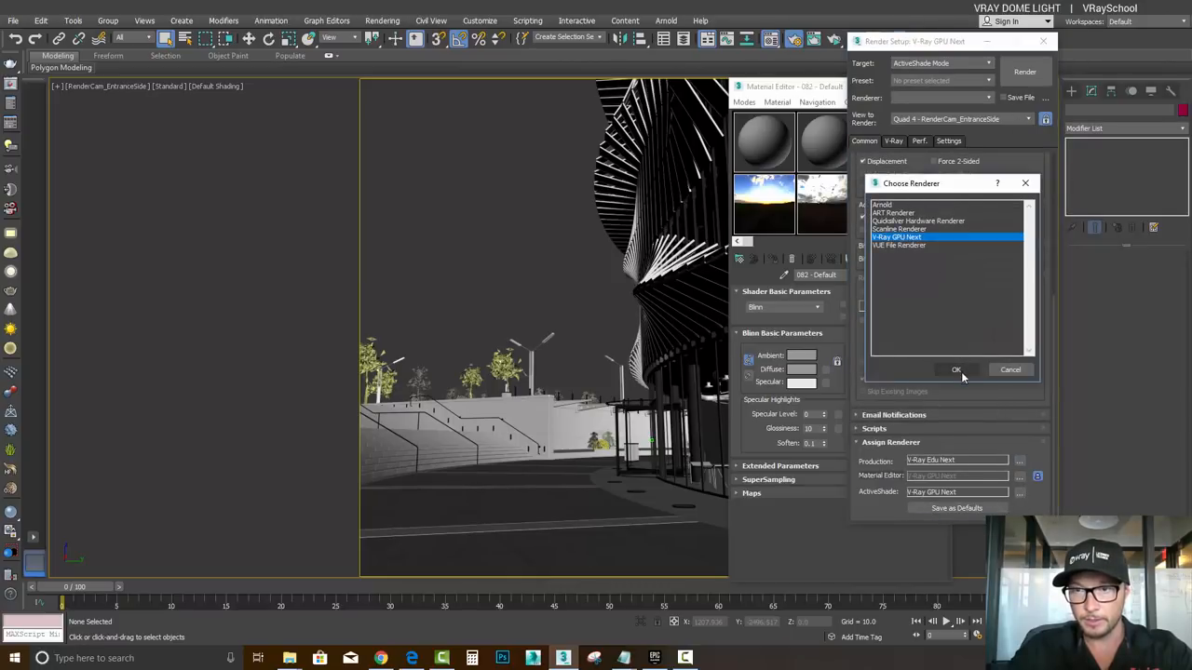
left_click(957, 369)
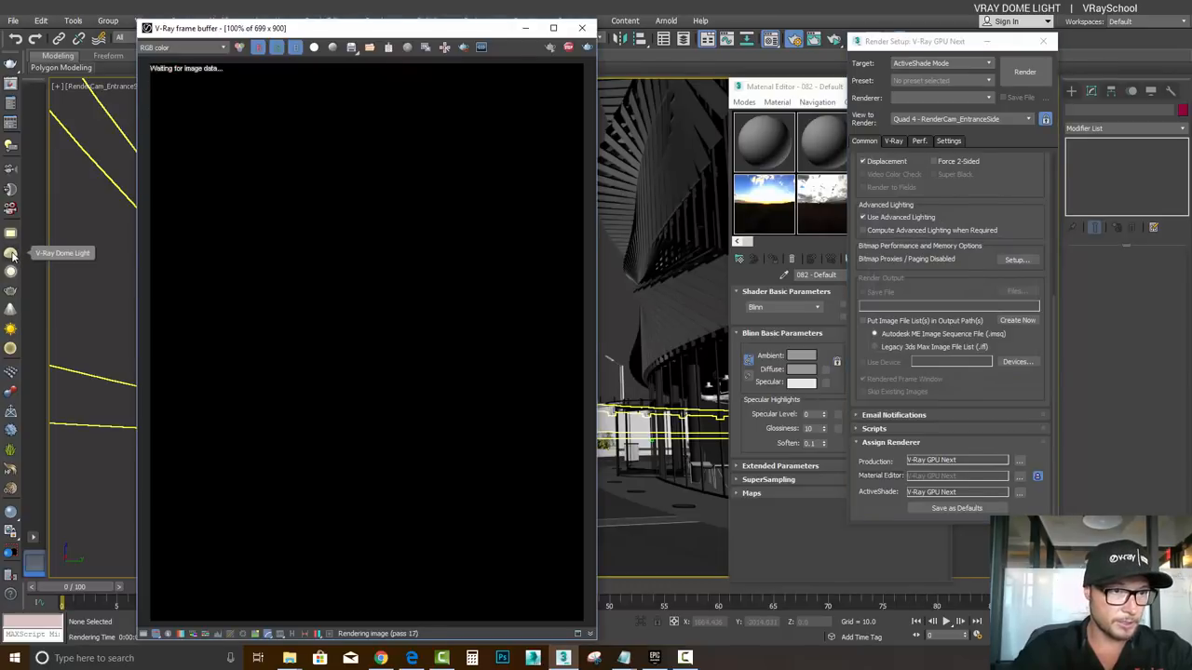
- Create a V-Ray Dome Light with Multiplier 40 and Mode set to Temperature
left_click(12, 252)
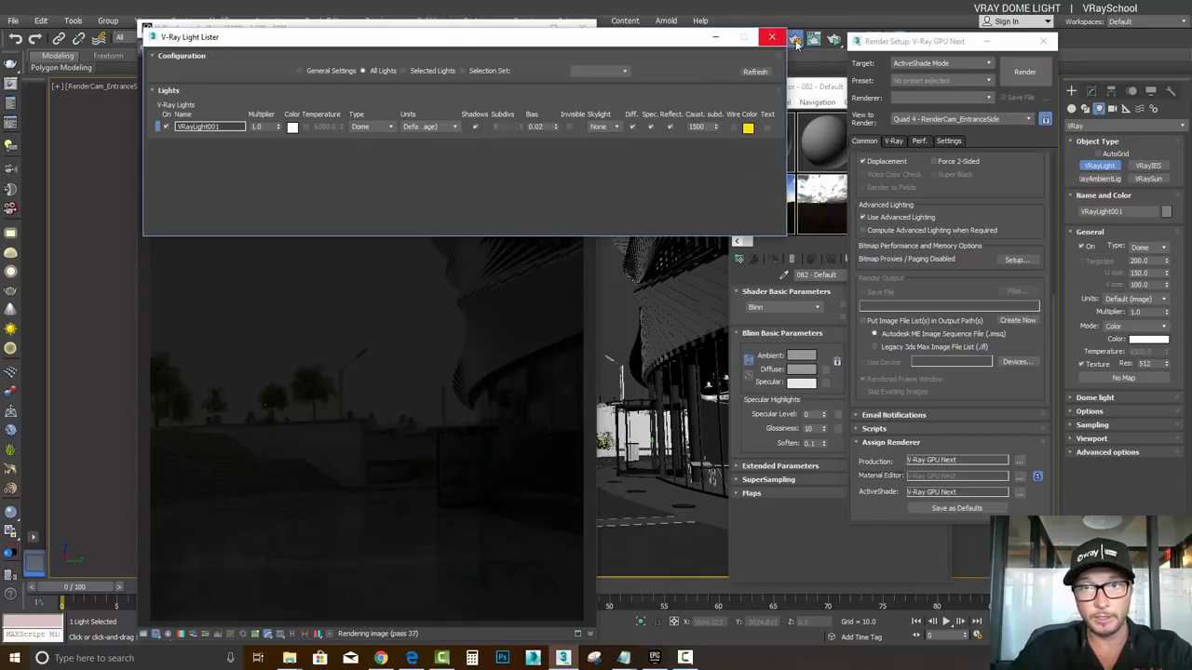
left_click(796, 41)
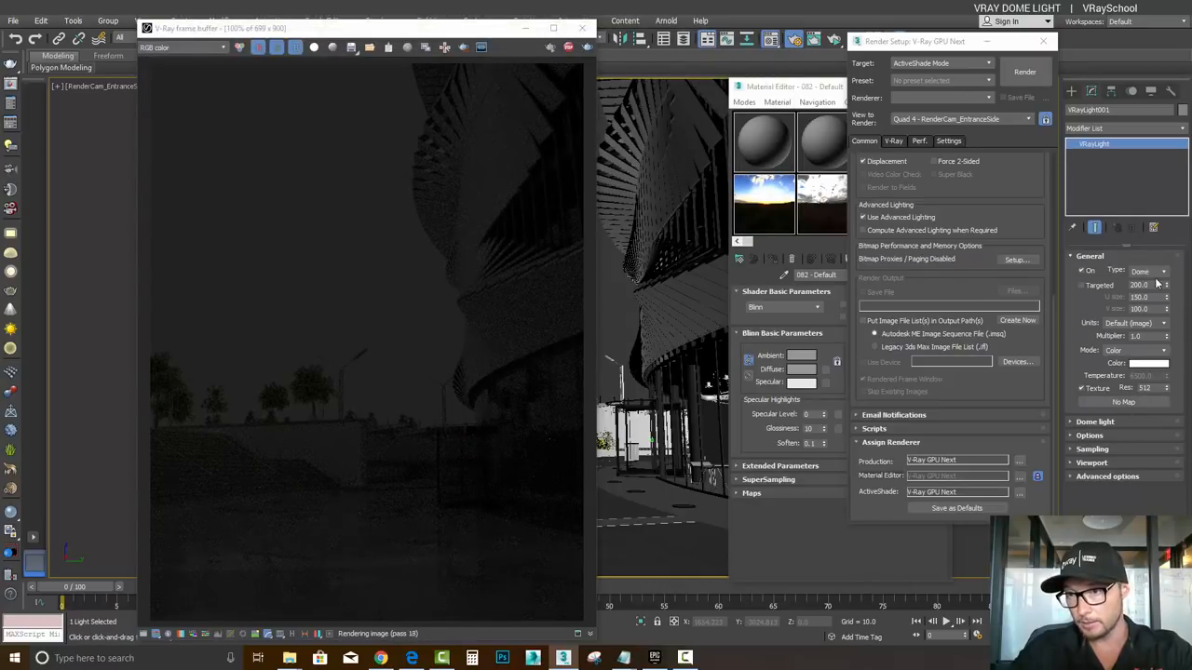
triple_click(1136, 336)
type("40")
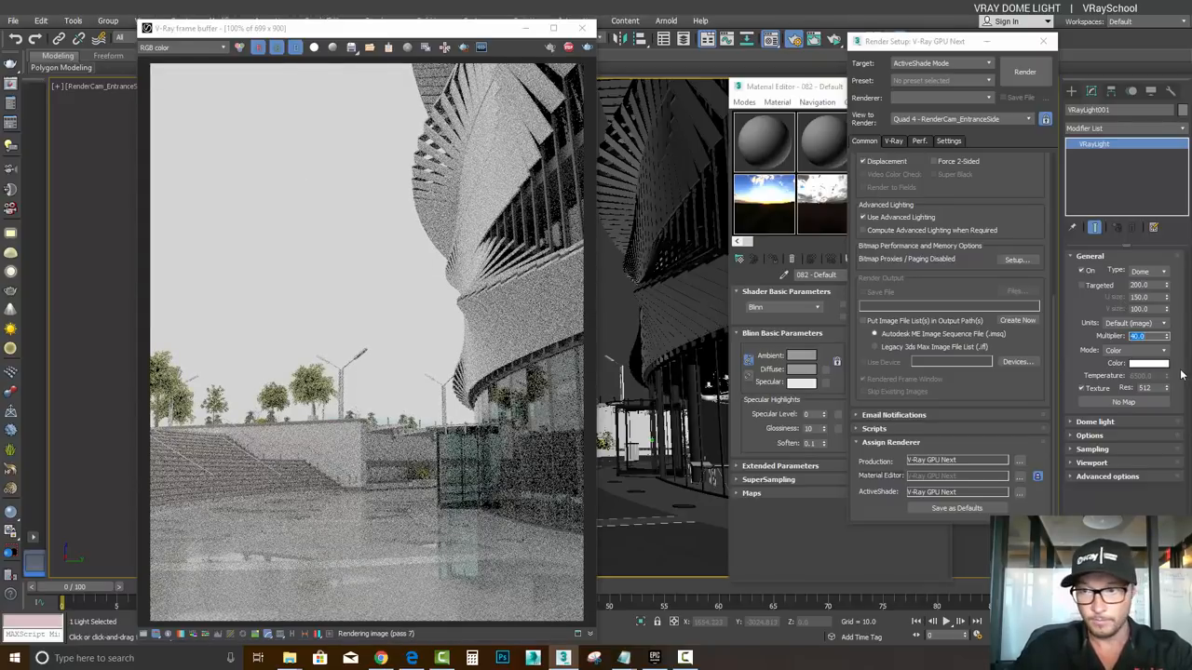
left_click(1162, 350)
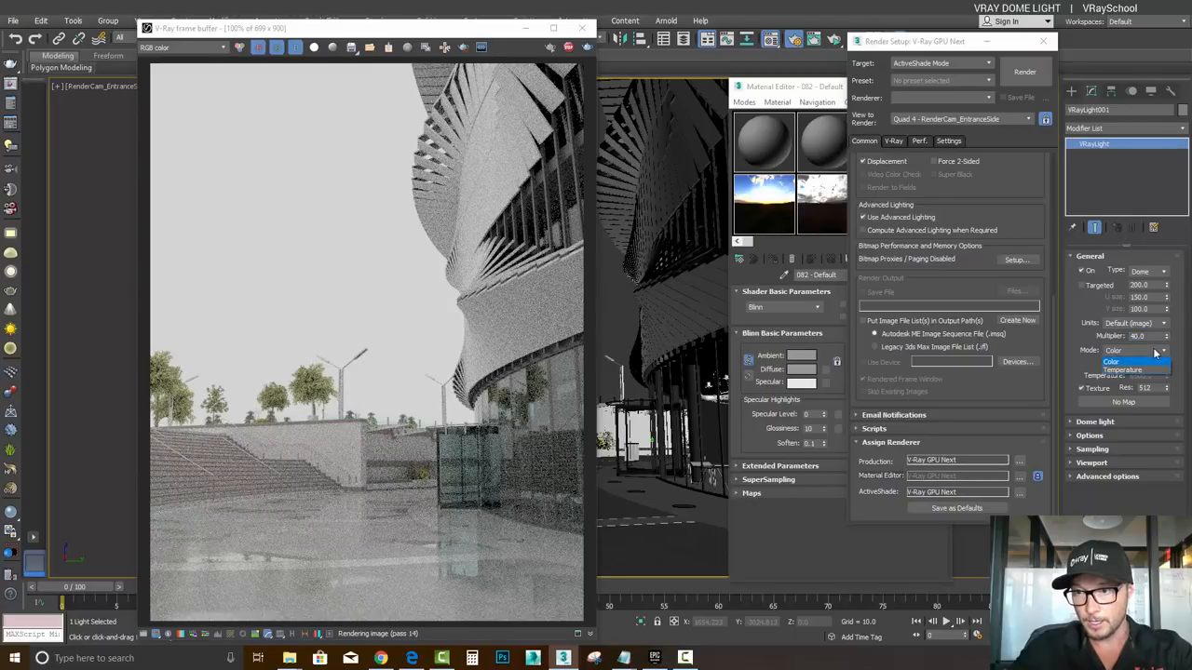
left_click(1122, 369)
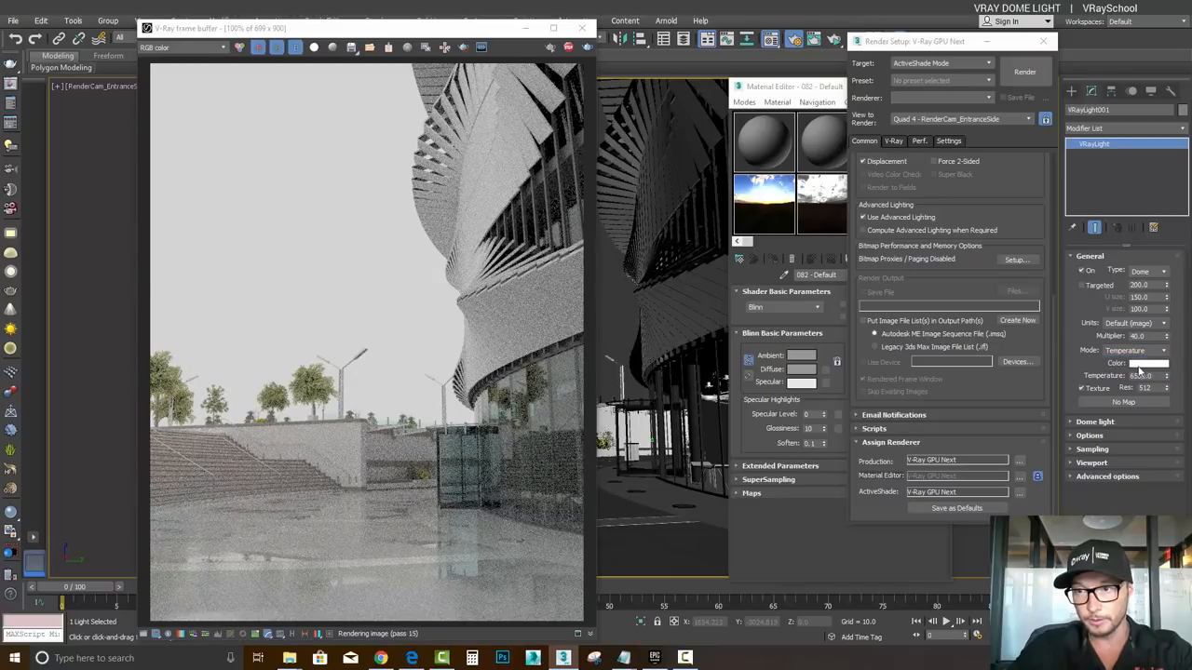
- Tint the dome light warm cream and expand its Dome light rollout
left_click(1147, 350)
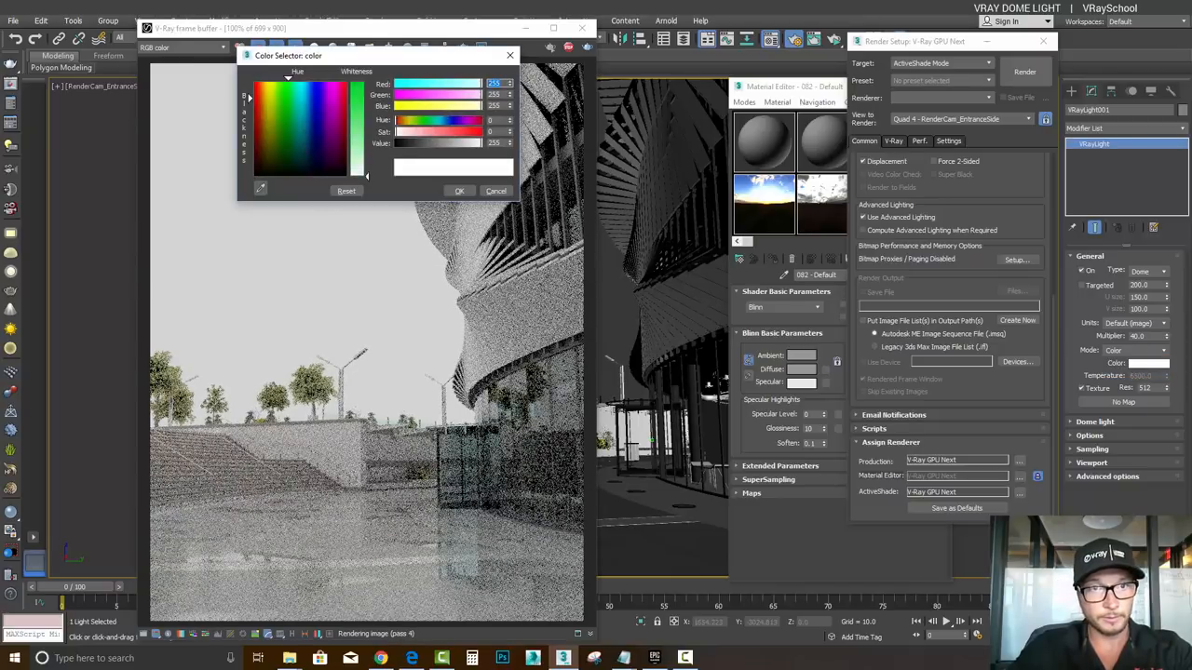
left_click(343, 155)
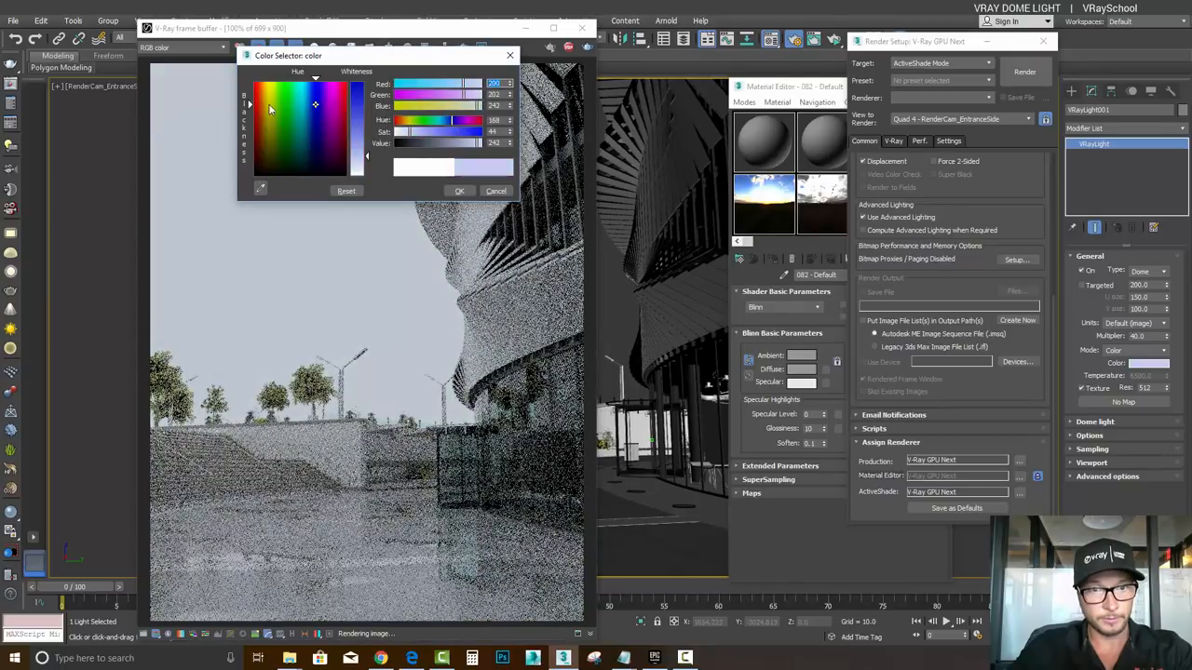
left_click(266, 101)
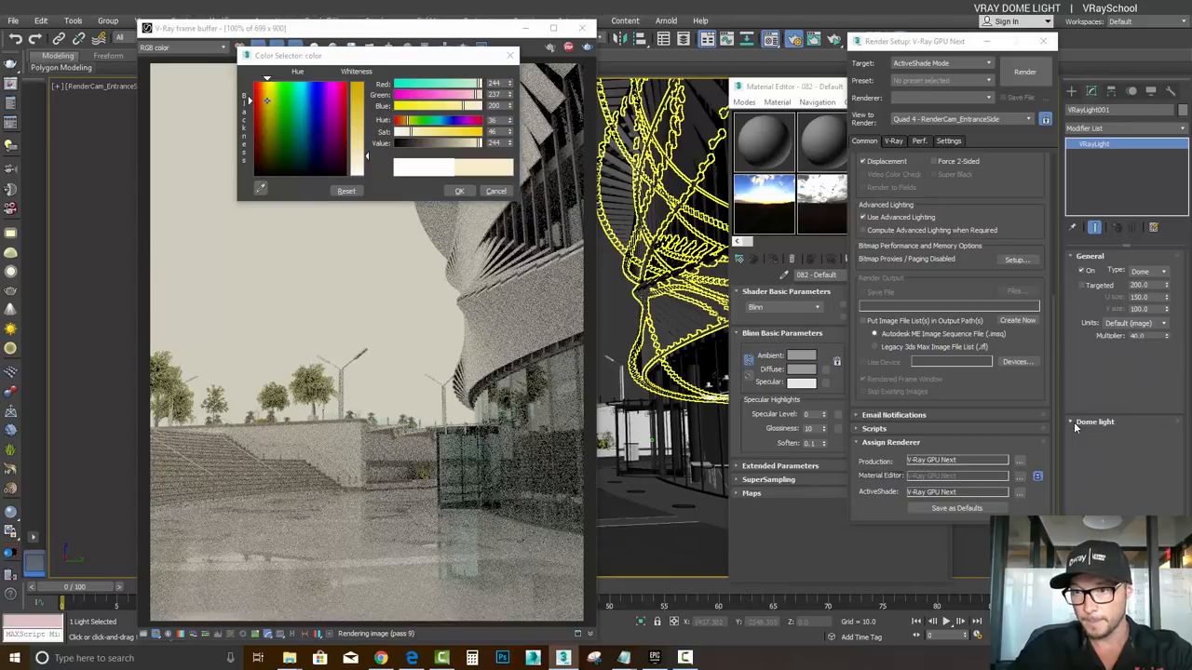
left_click(1095, 422)
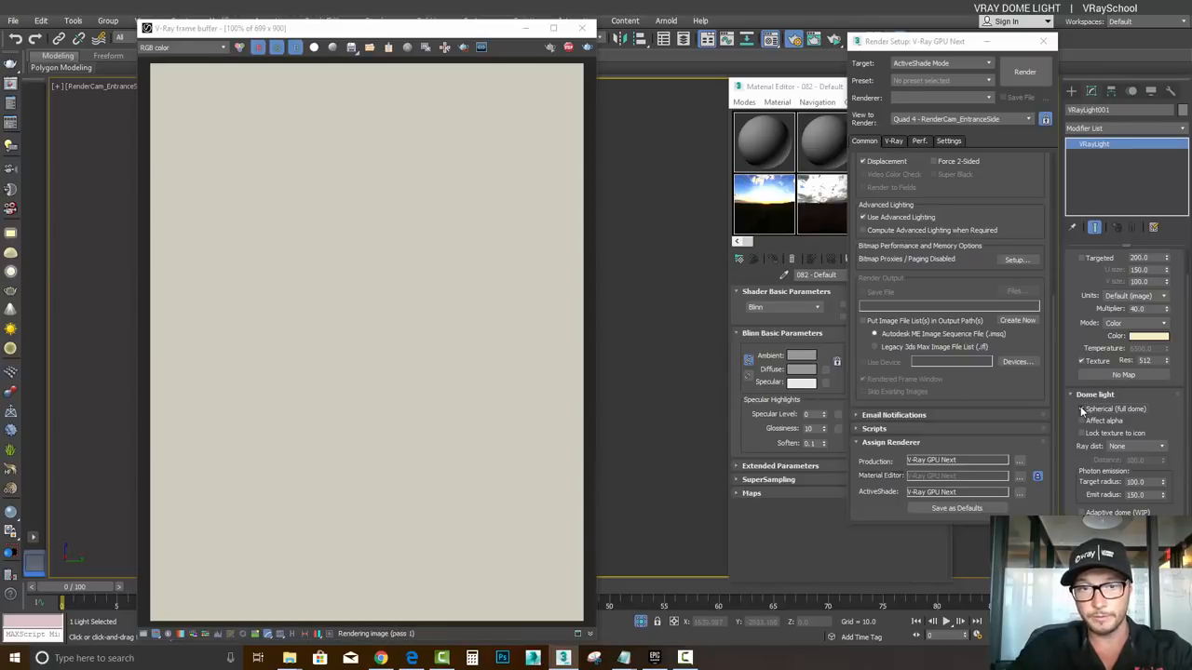
- Enable Spherical (full dome) and Adaptive dome, and uncheck Affect alpha
left_click(1083, 408)
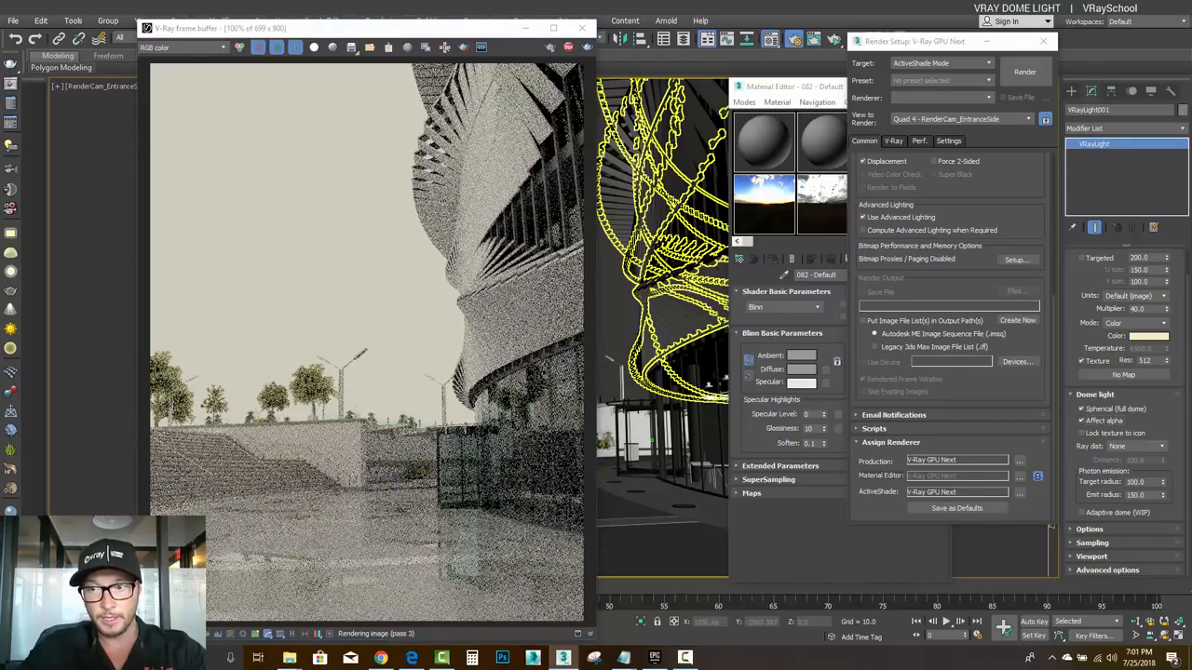
left_click(314, 47)
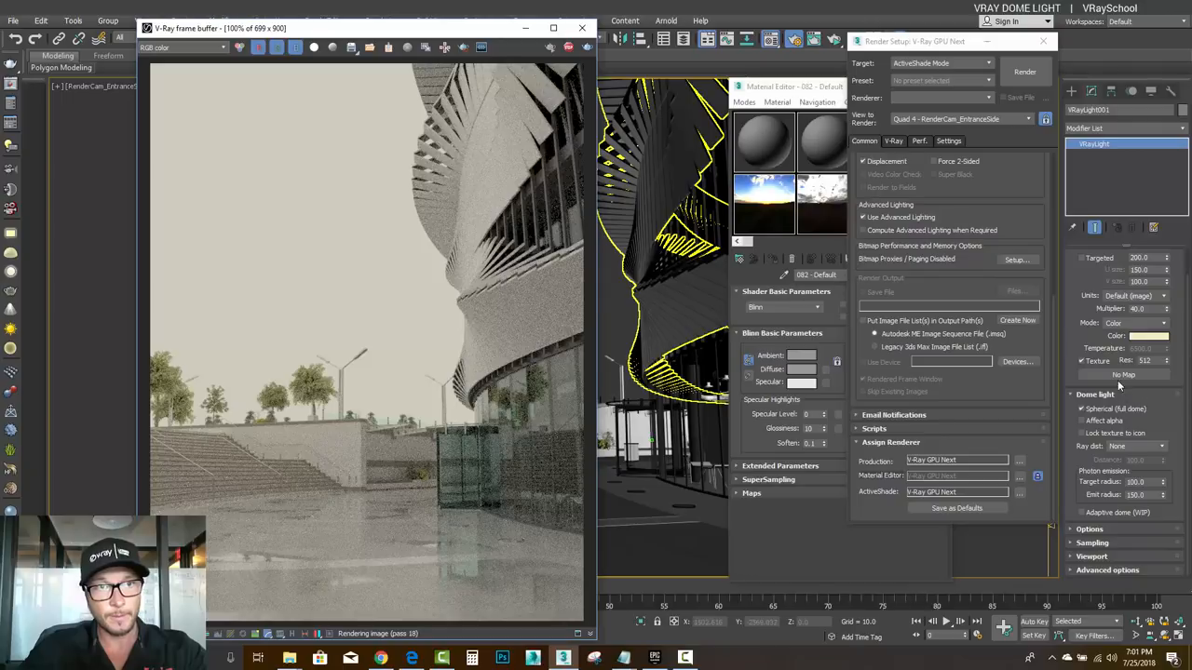
left_click(1081, 433)
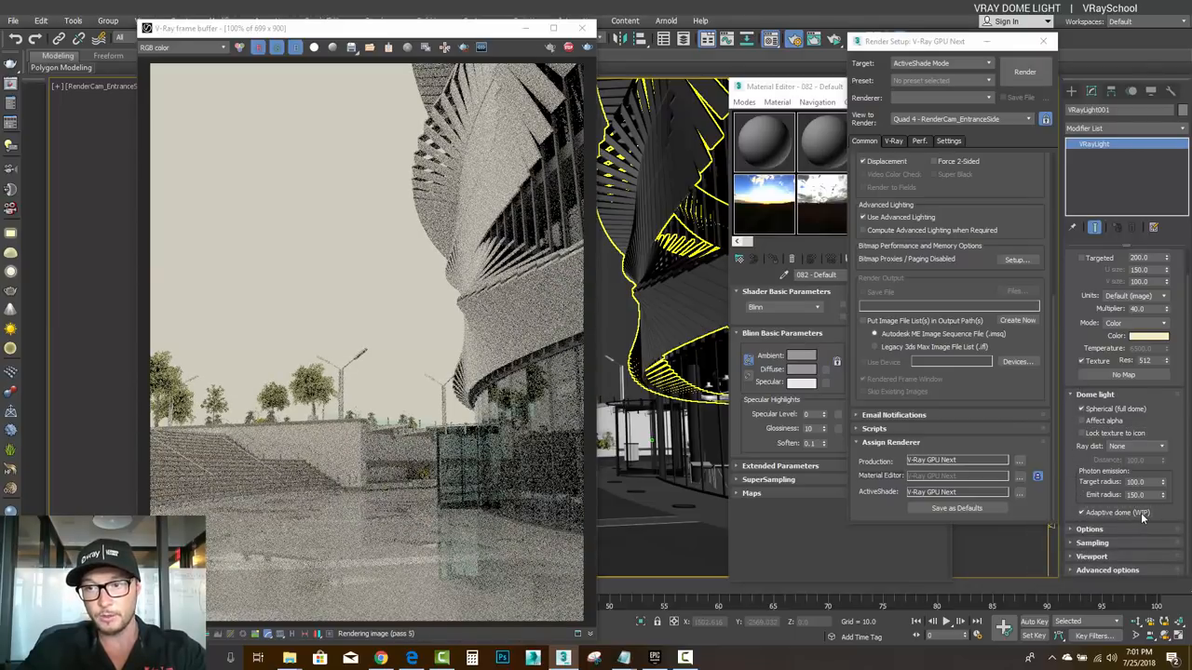
mouse_move(1118, 512)
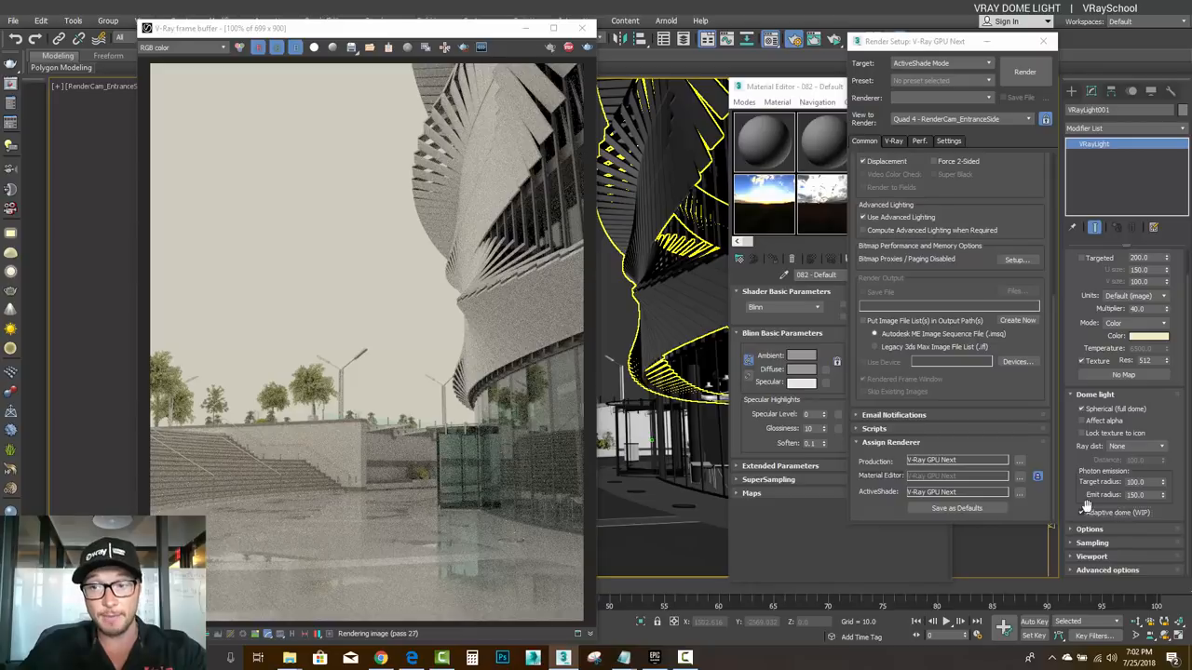
mouse_move(1117, 512)
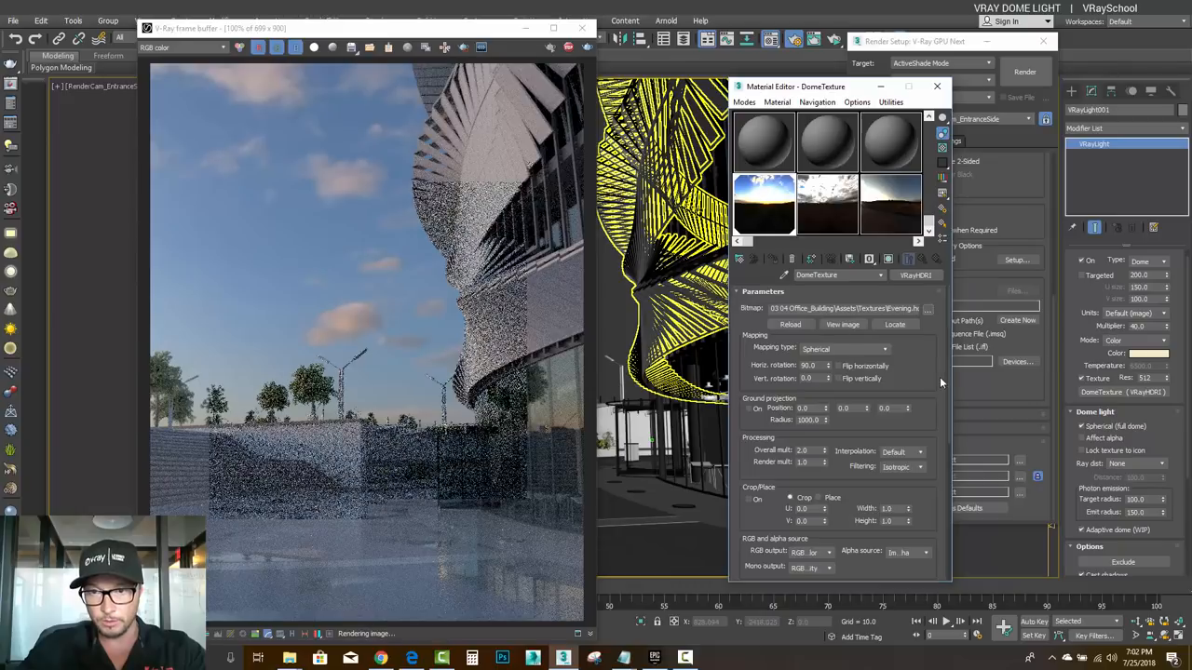
- Rotate the DomeTexture HDRI sky horizontally to 333 degrees
left_click(825, 362)
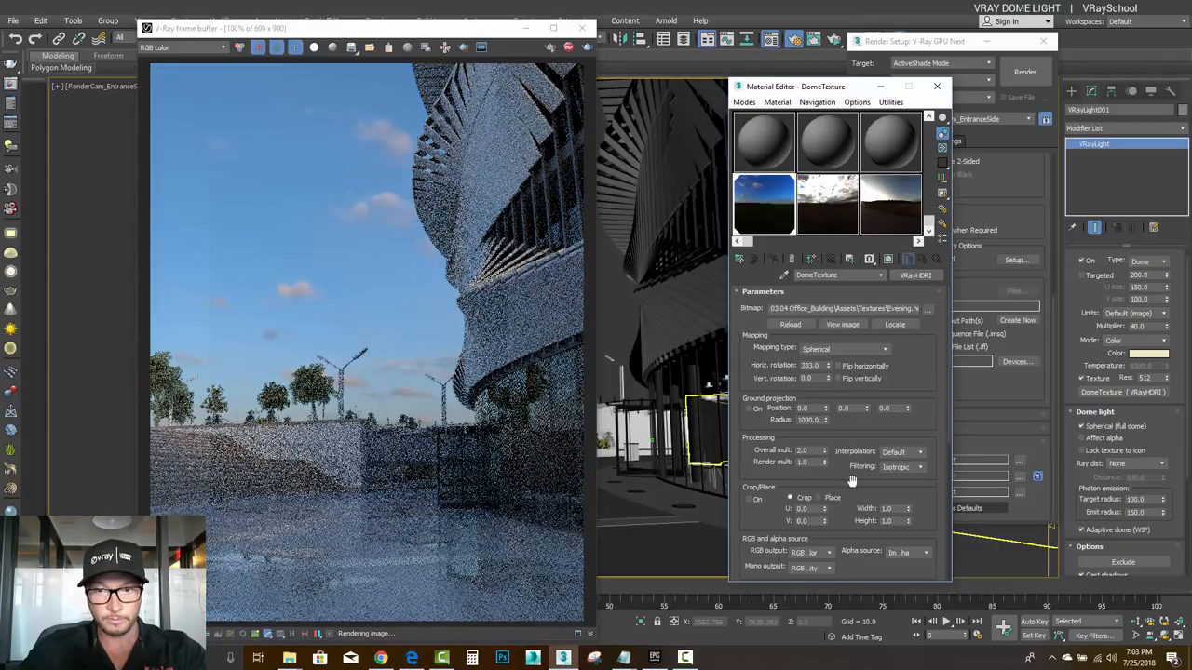
scroll("down", 3)
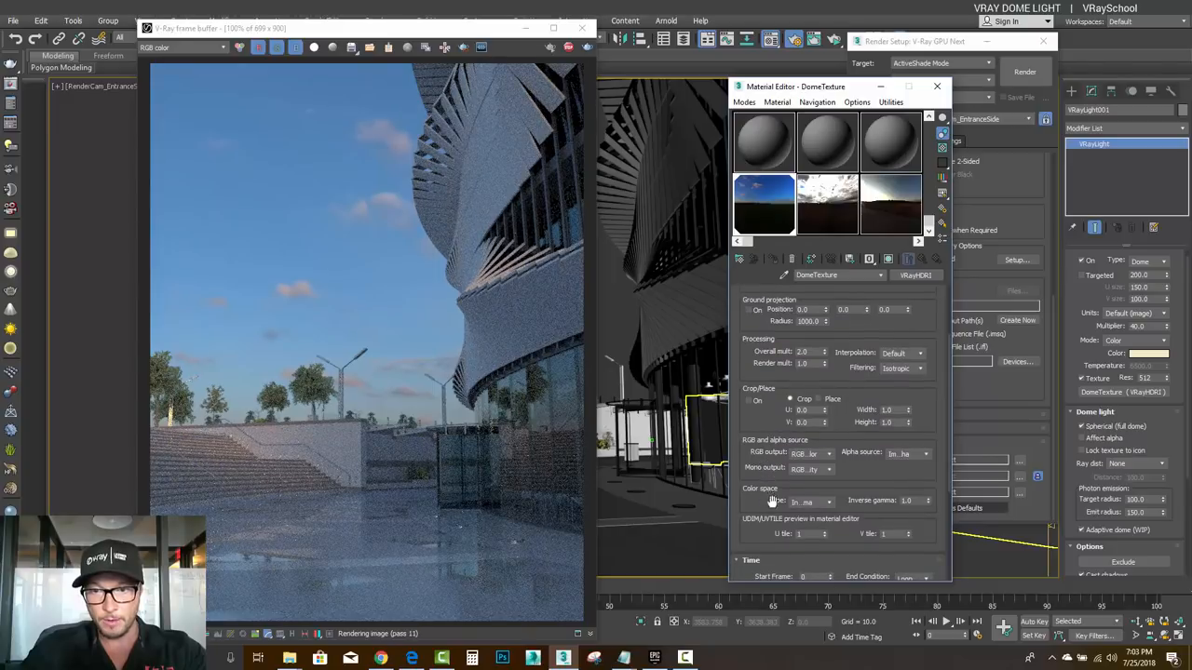
- Try sRGB, then return DomeTexture to Inverse gamma and select gamma for 0.7
left_click(809, 501)
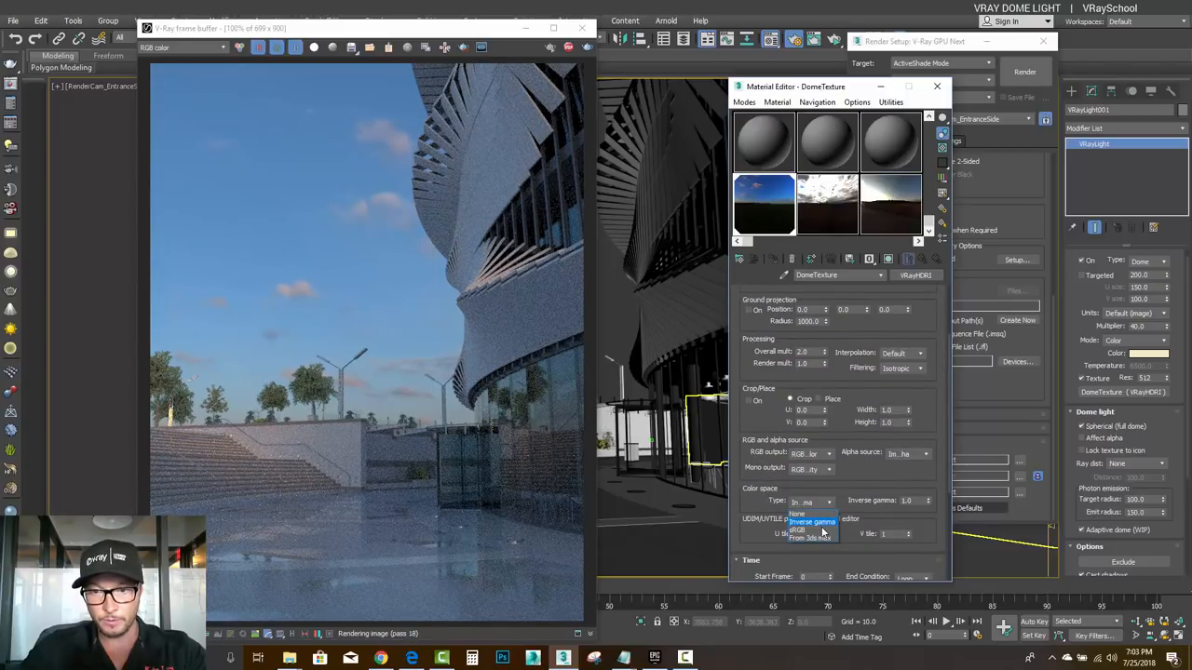
left_click(820, 529)
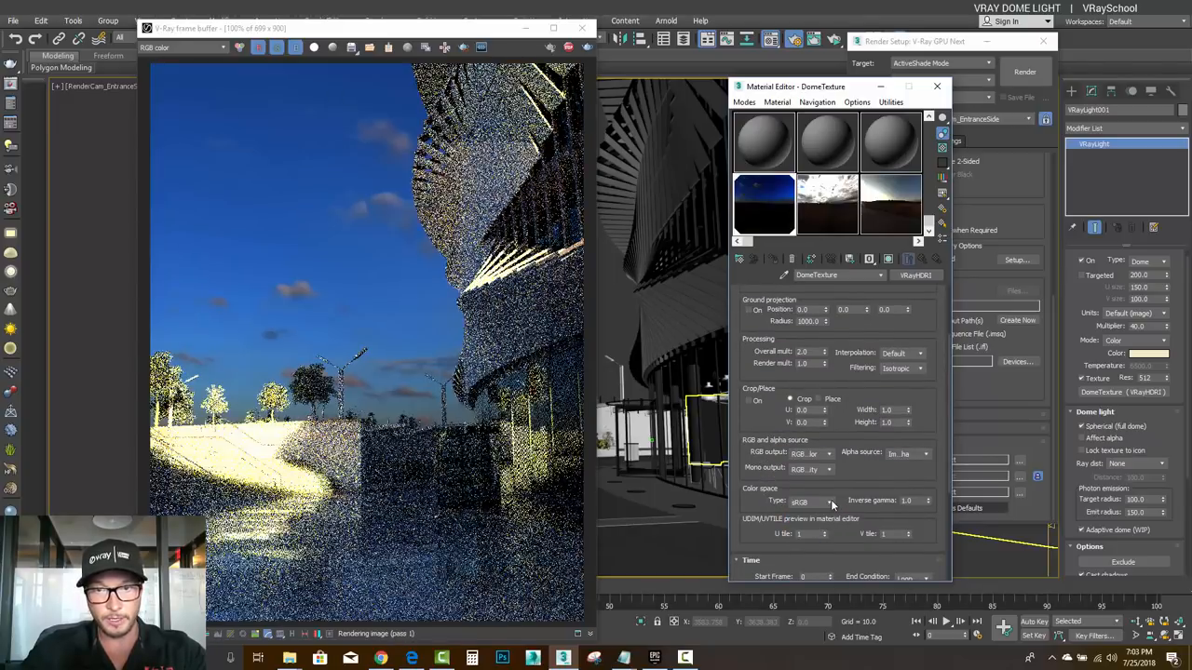
left_click(829, 501)
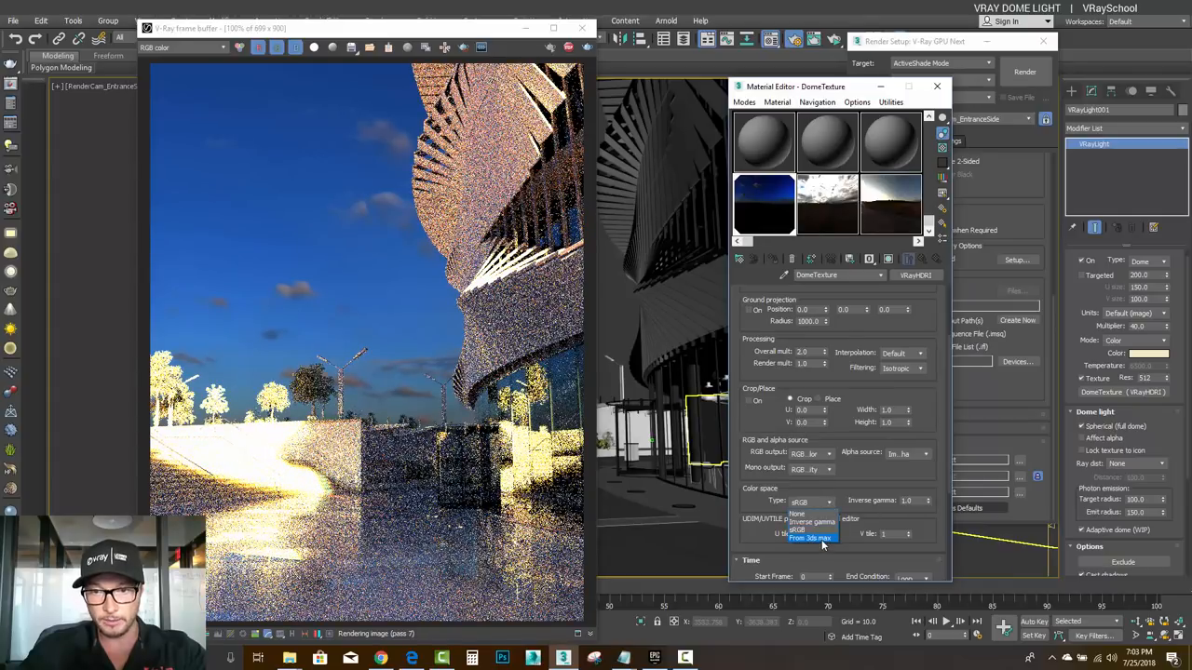
left_click(808, 538)
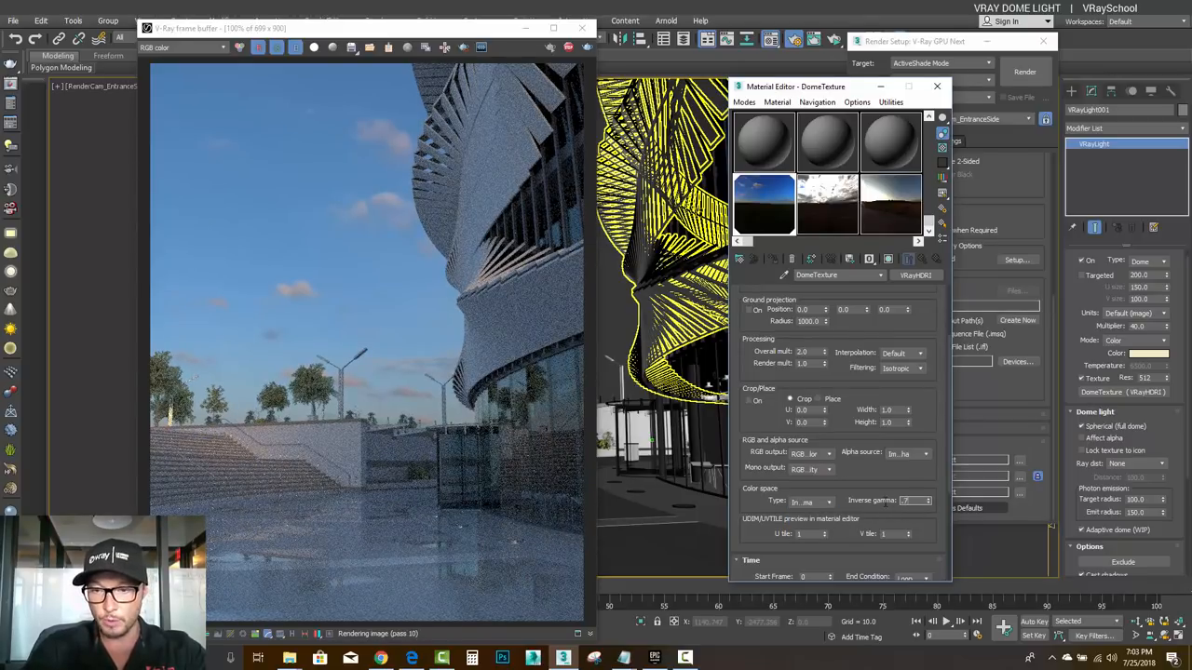
triple_click(907, 500)
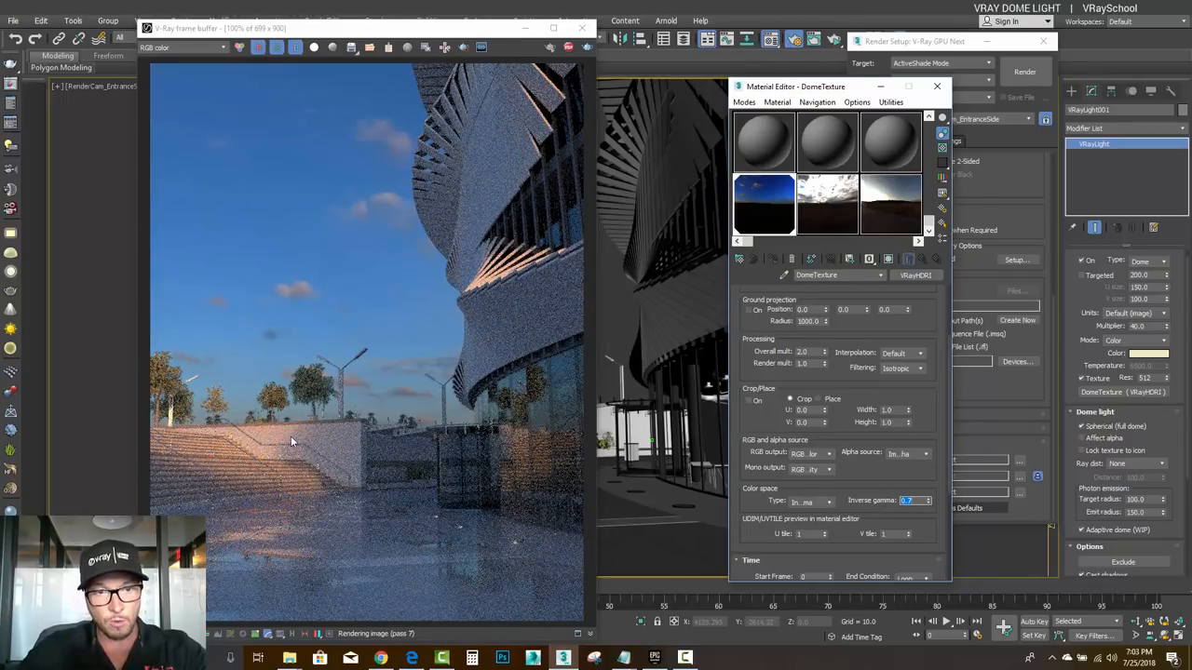
mouse_move(438, 463)
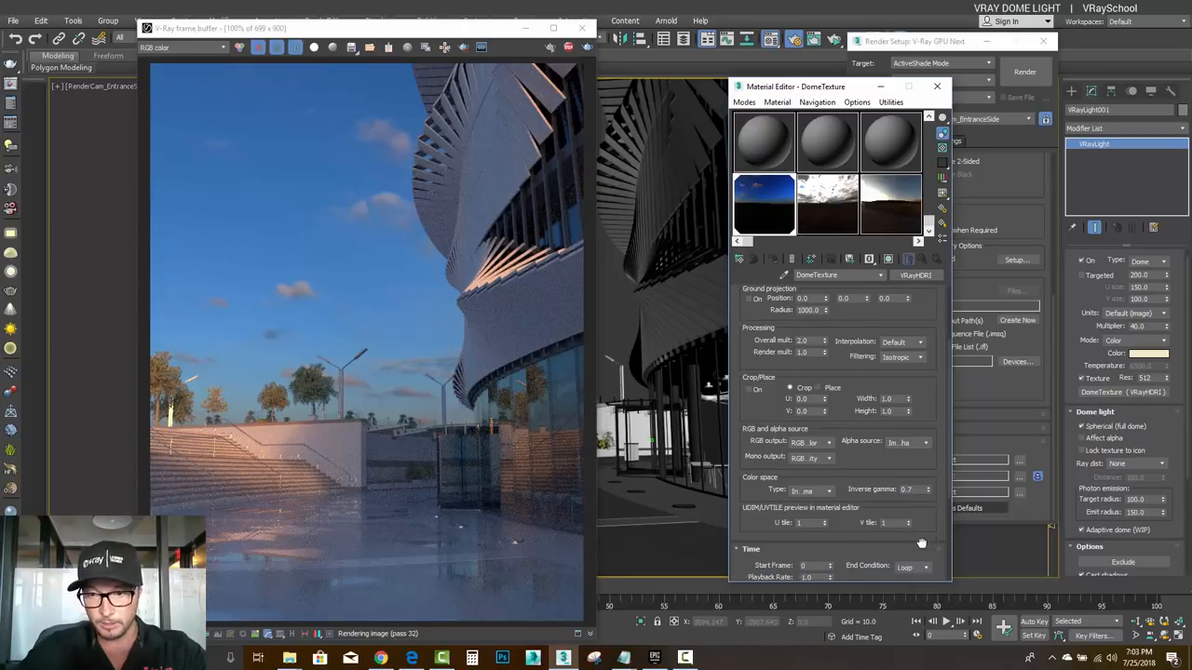
scroll("down", 3)
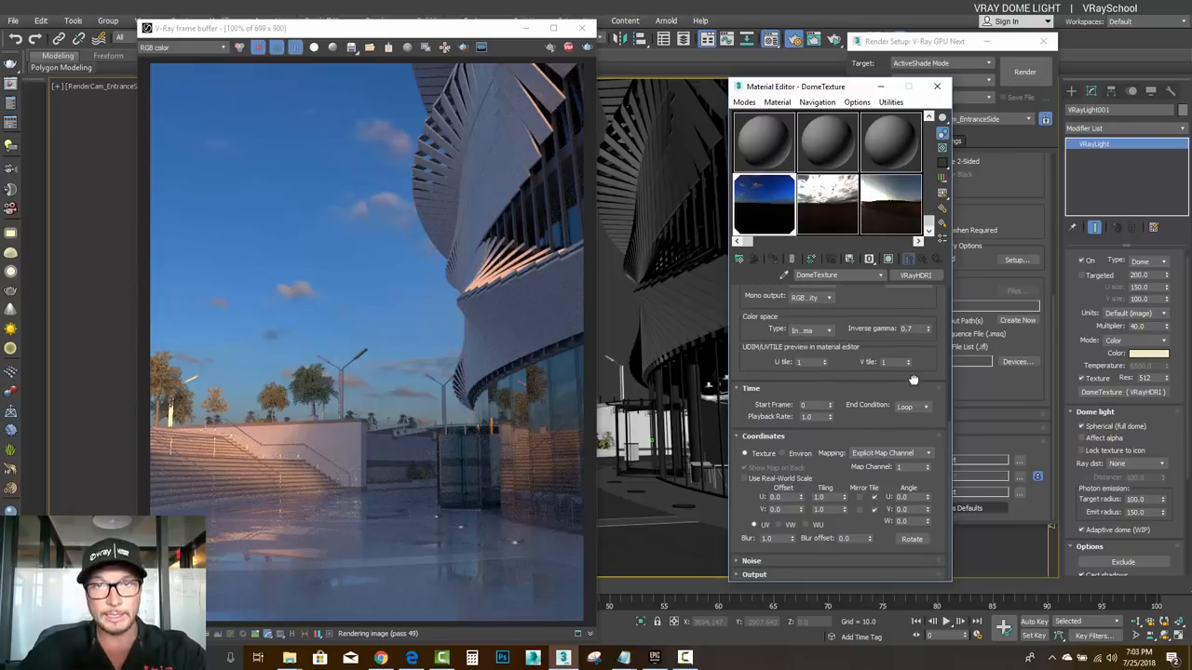
mouse_move(856, 419)
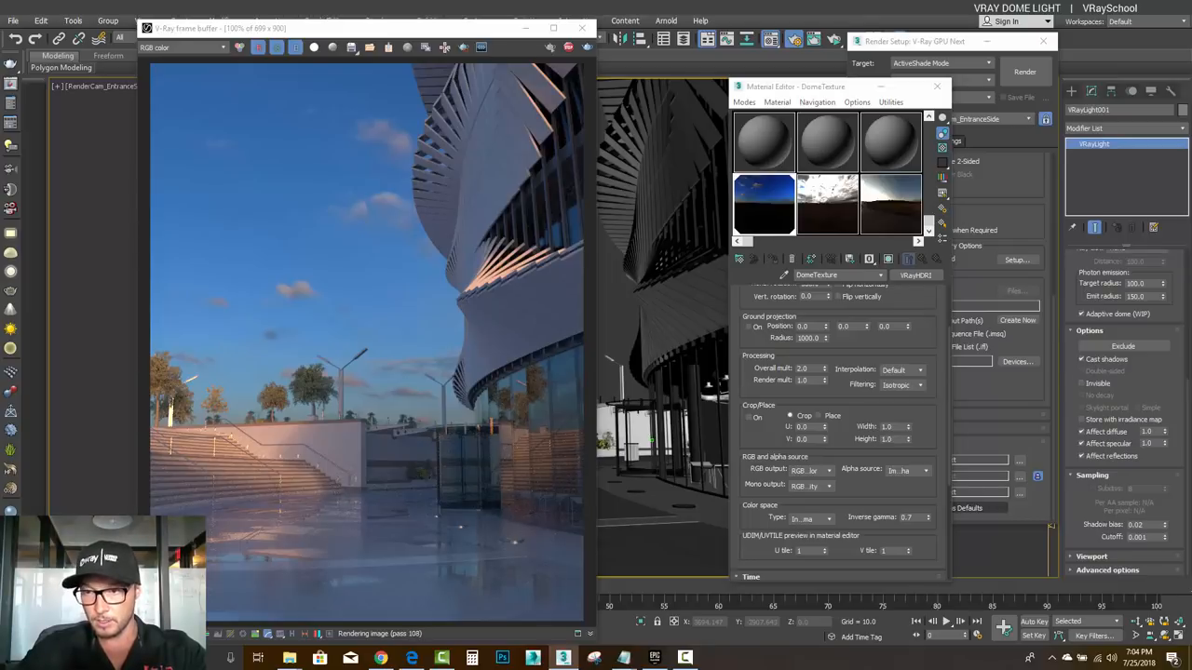
mouse_move(503, 40)
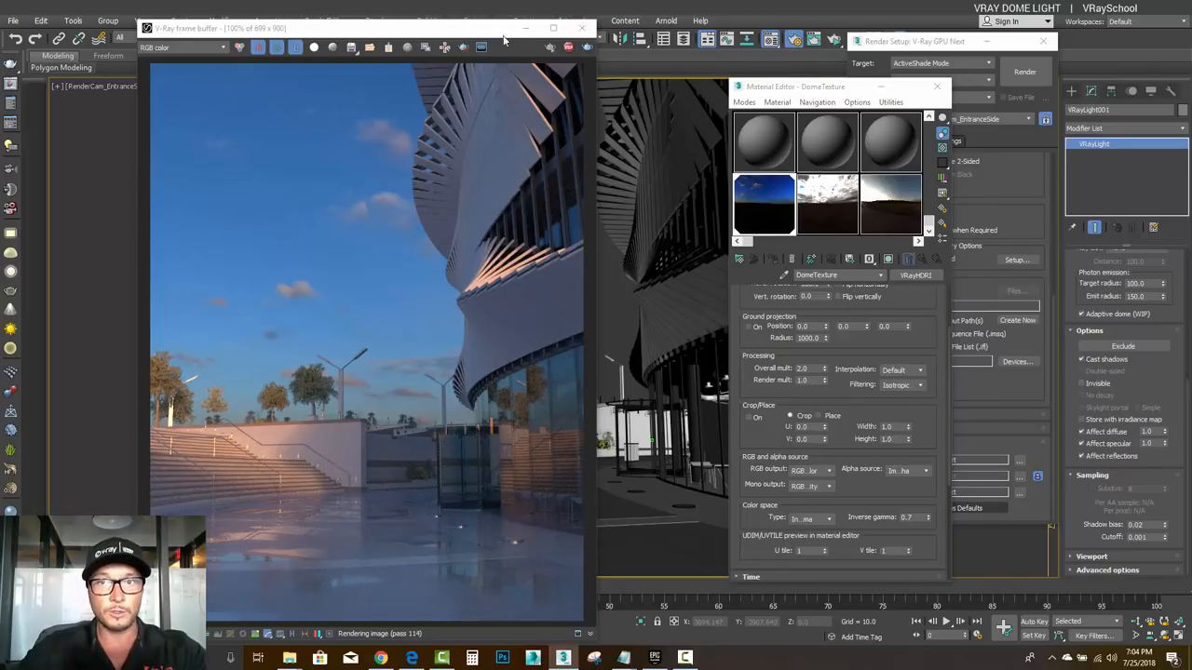
- Activate the VRayAerialPerspective atmosphere in Rendering > Environment
left_click(382, 21)
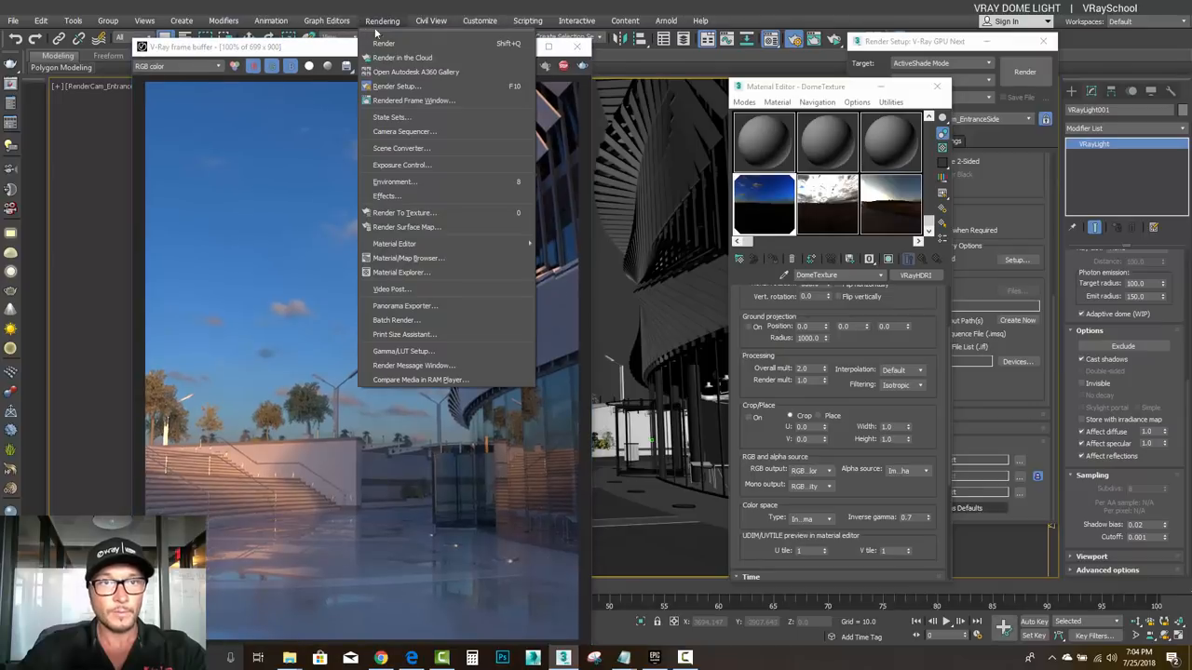
left_click(394, 182)
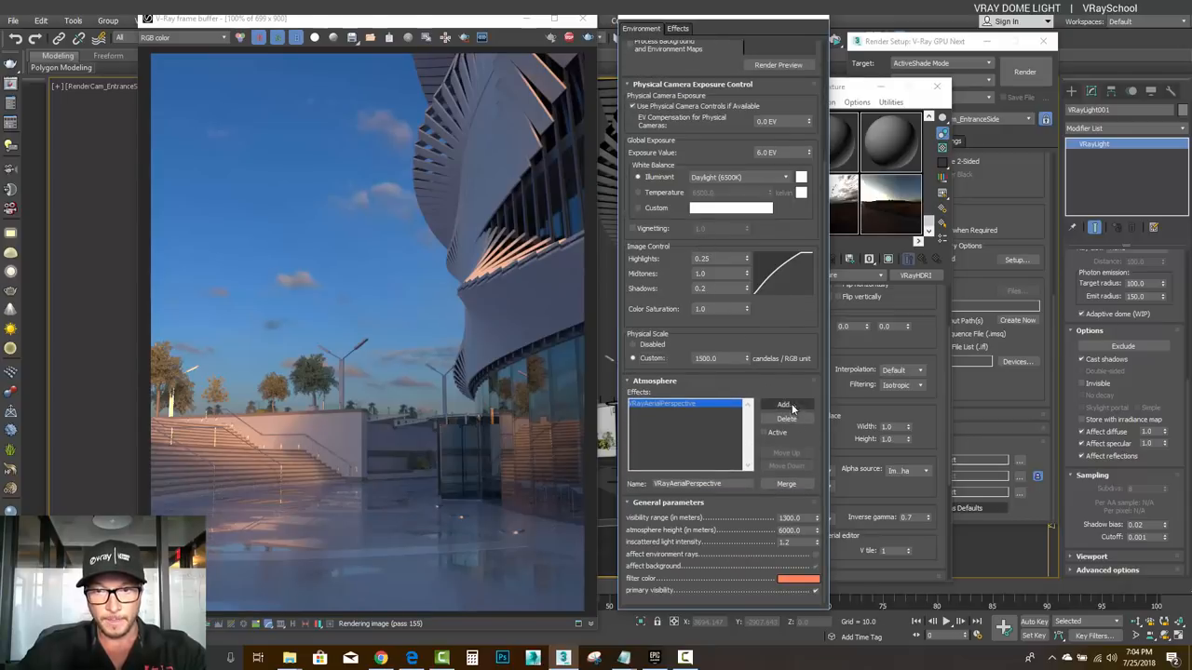
left_click(785, 404)
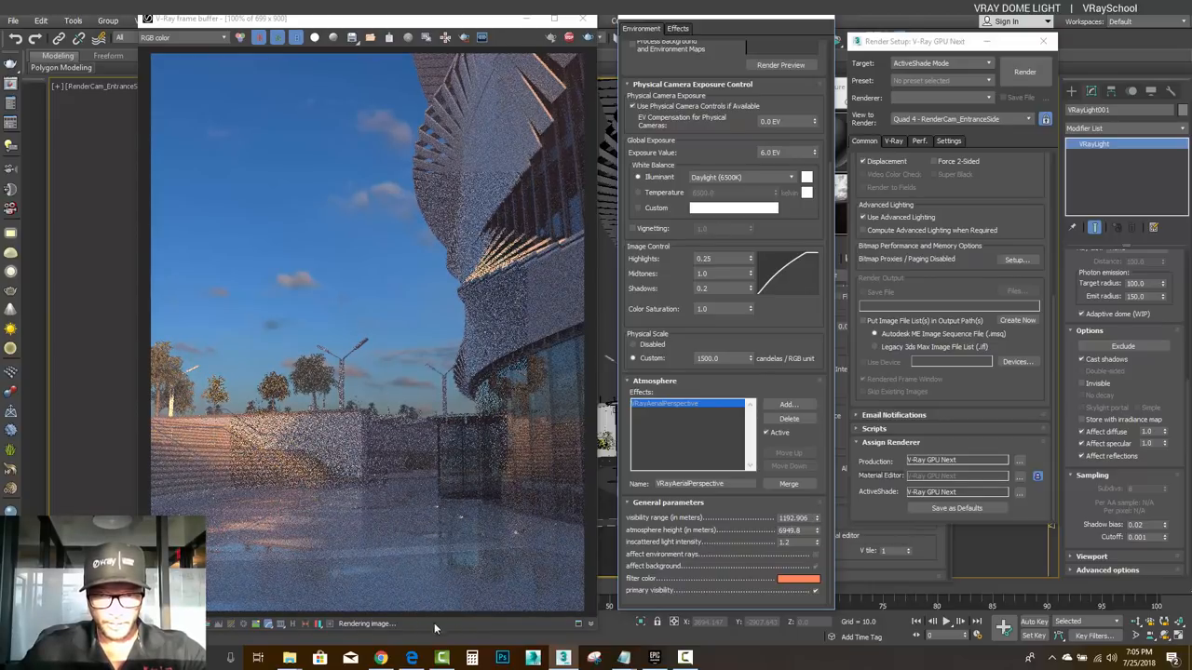
left_click(412, 659)
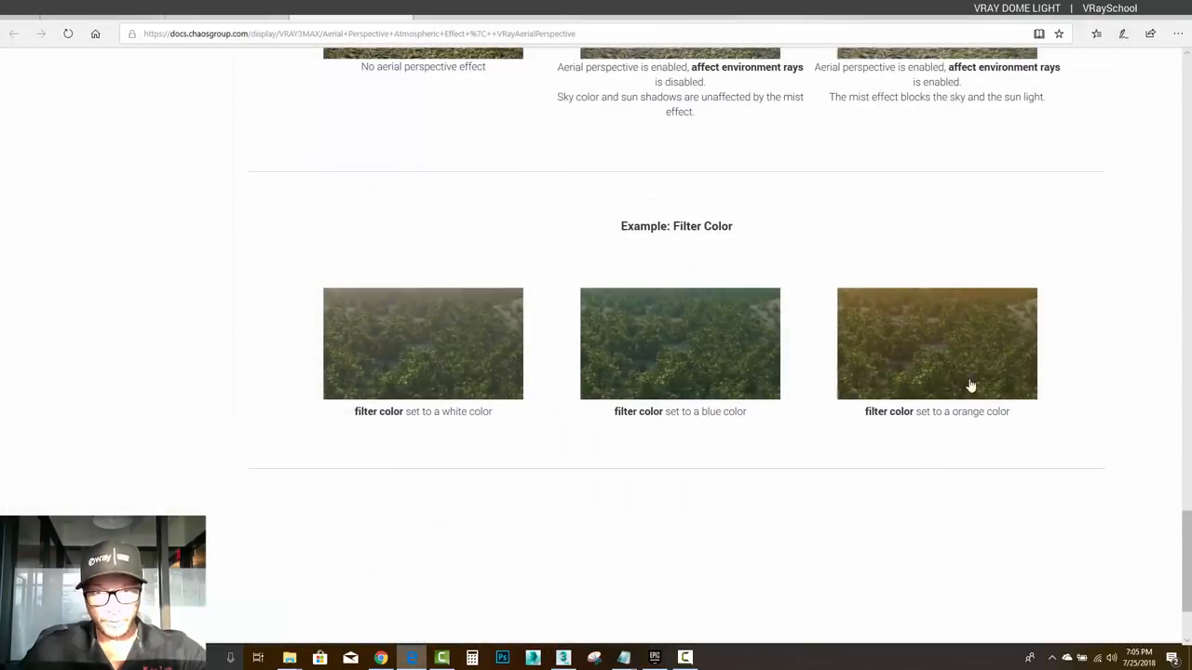
scroll("up", 3)
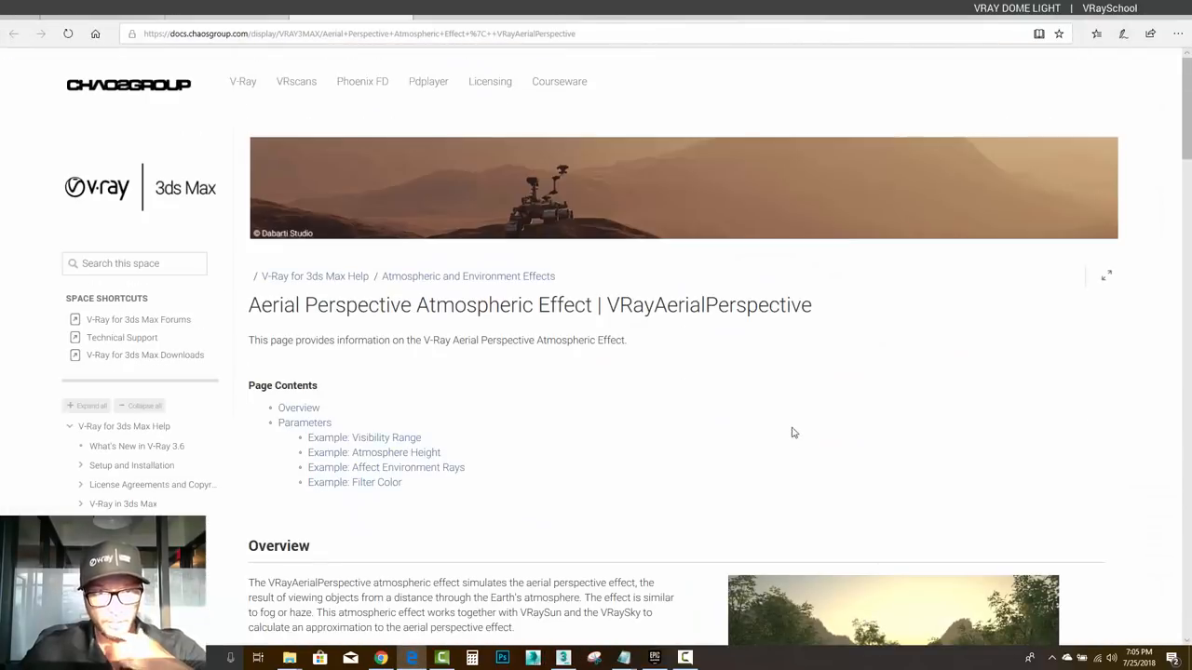
mouse_move(545, 321)
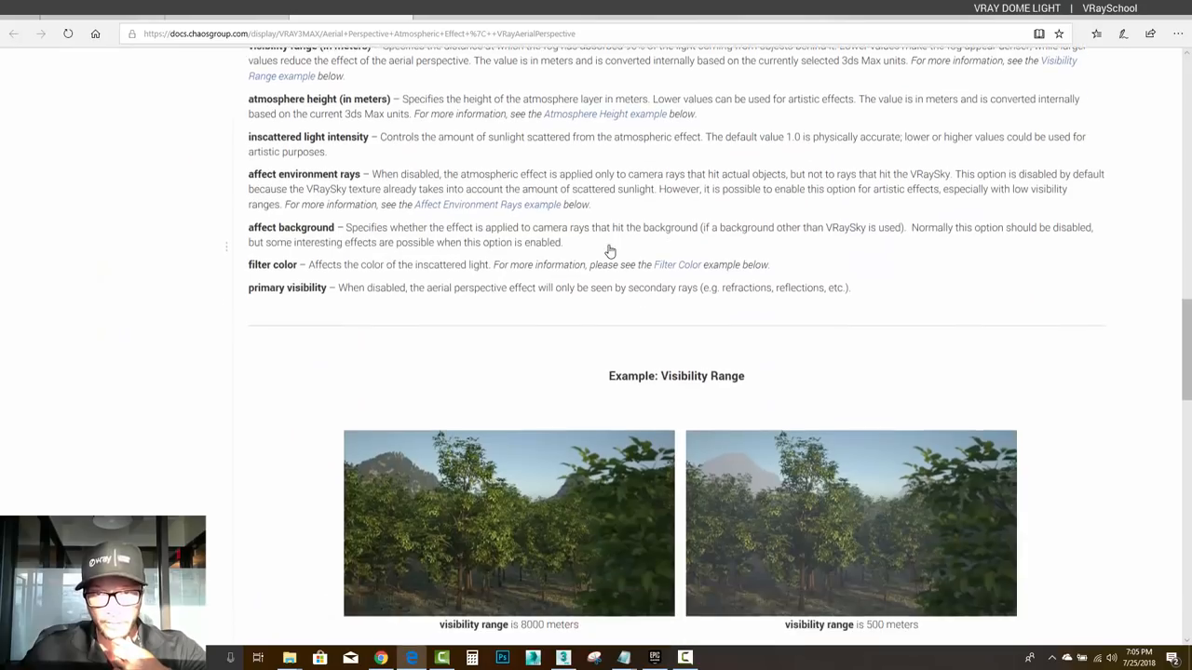
scroll("down", 3)
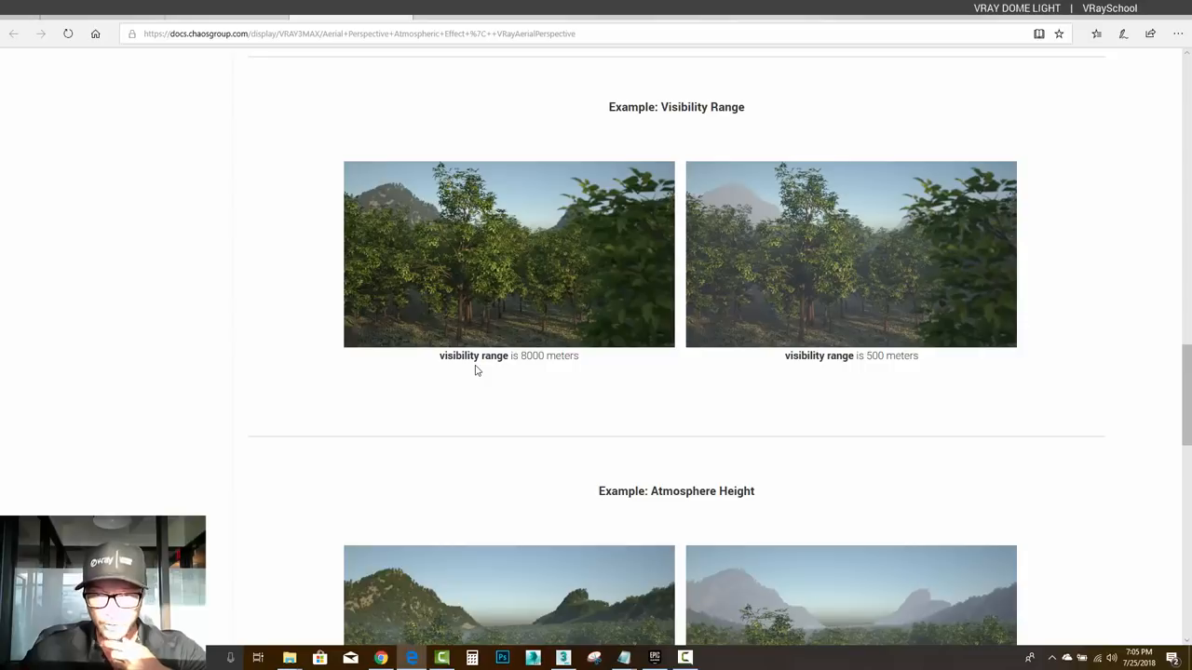
mouse_move(814, 355)
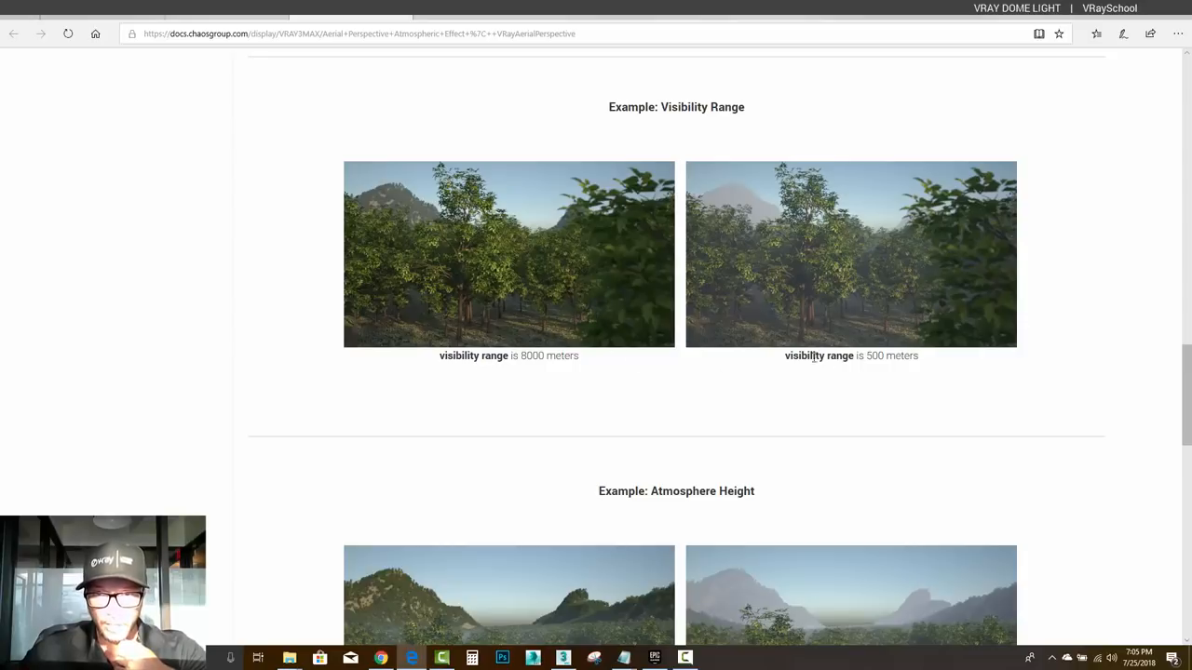
scroll("down", 3)
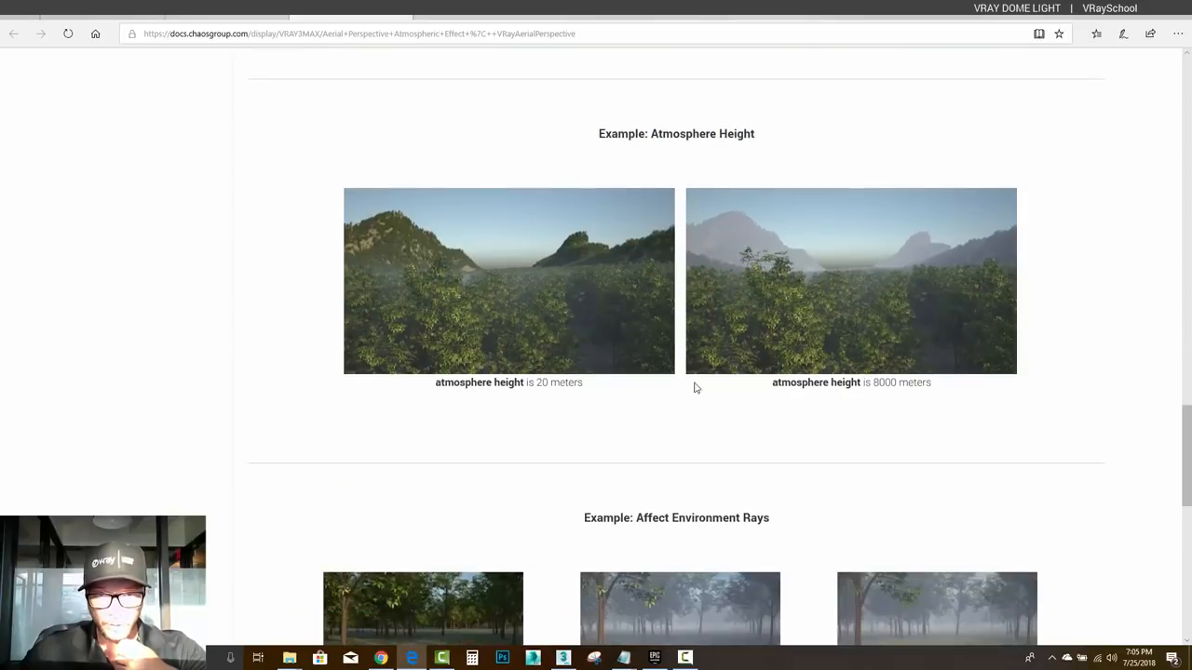
scroll("down", 3)
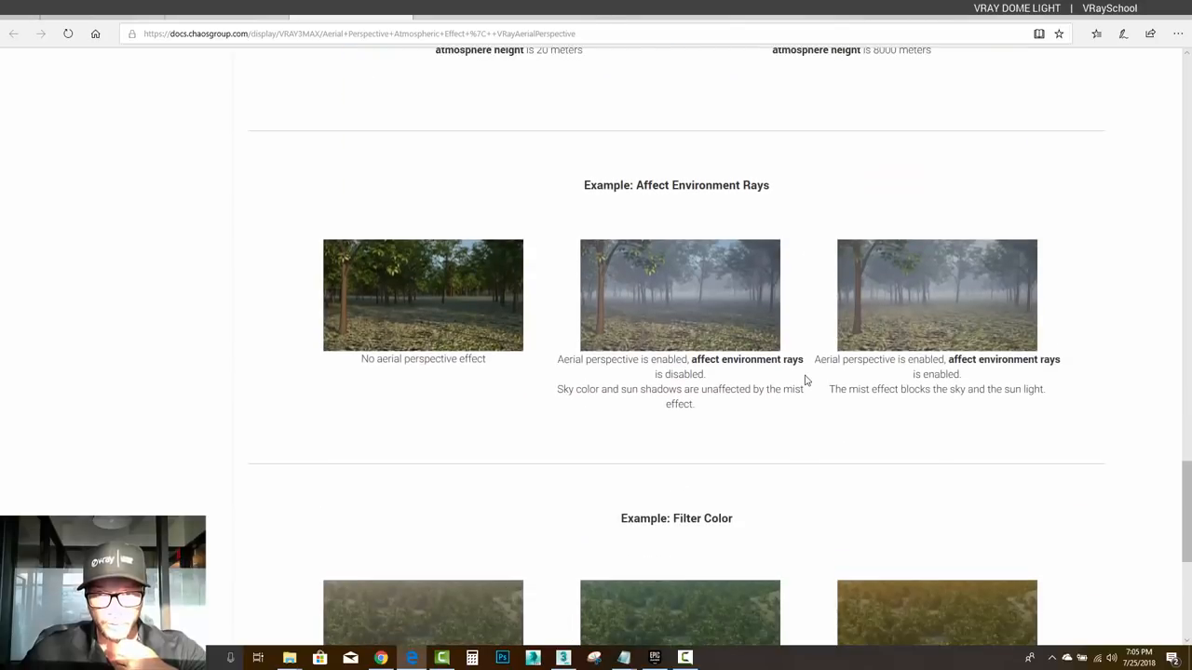
scroll("up", 3)
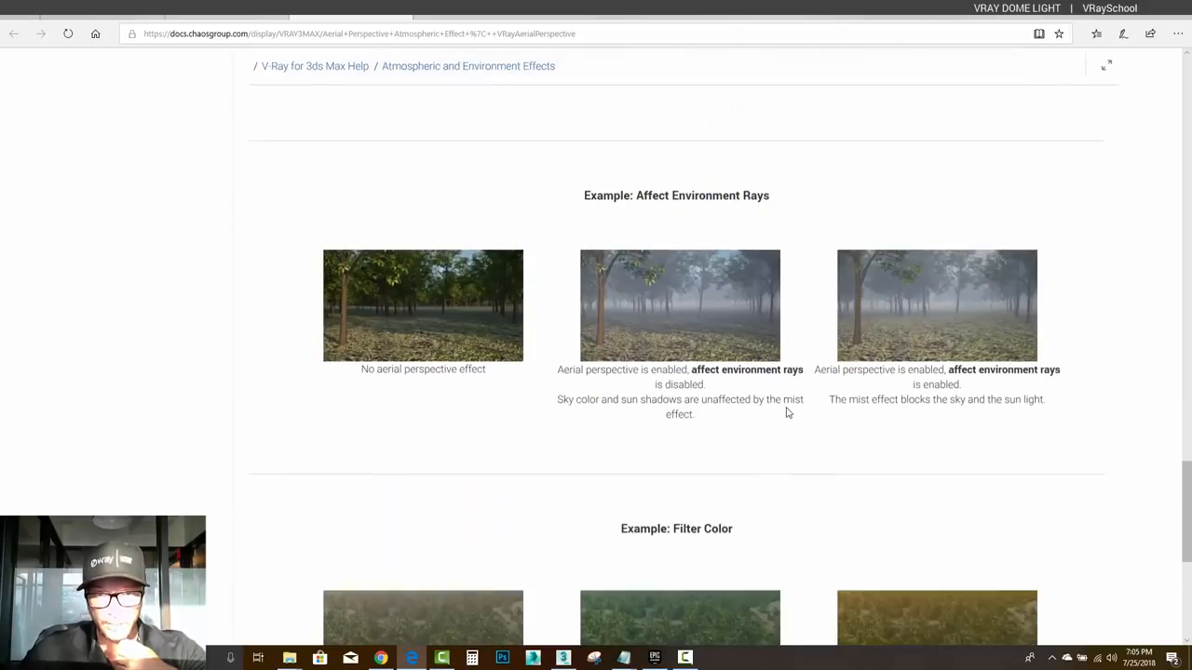
scroll("down", 3)
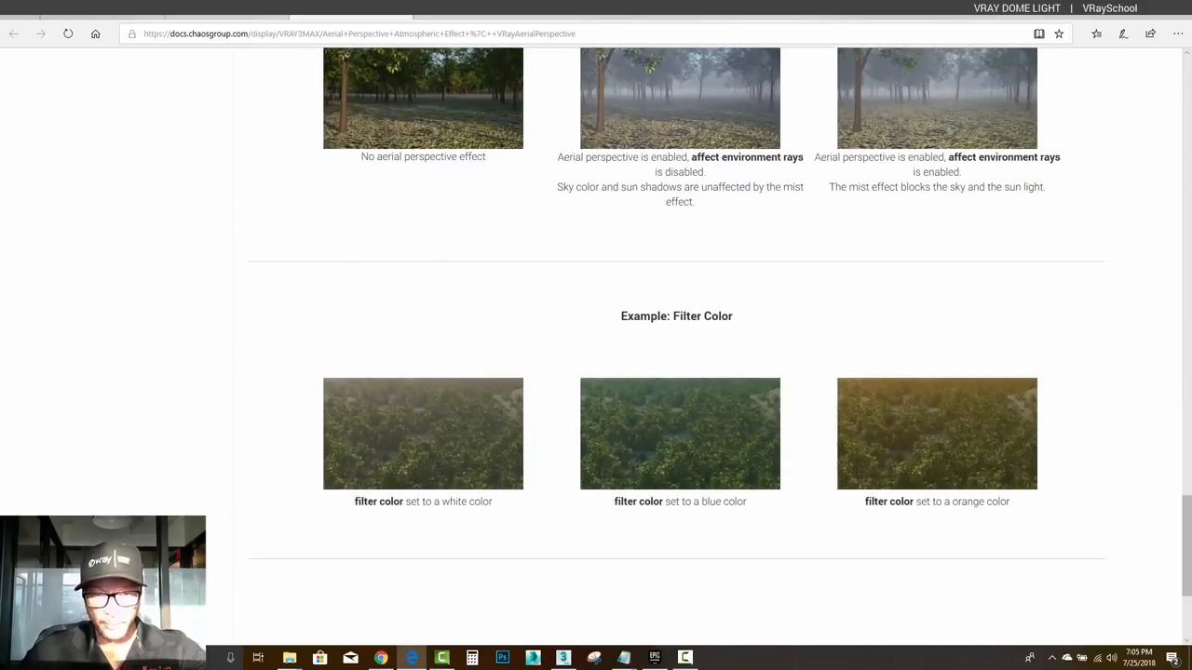
left_click(563, 658)
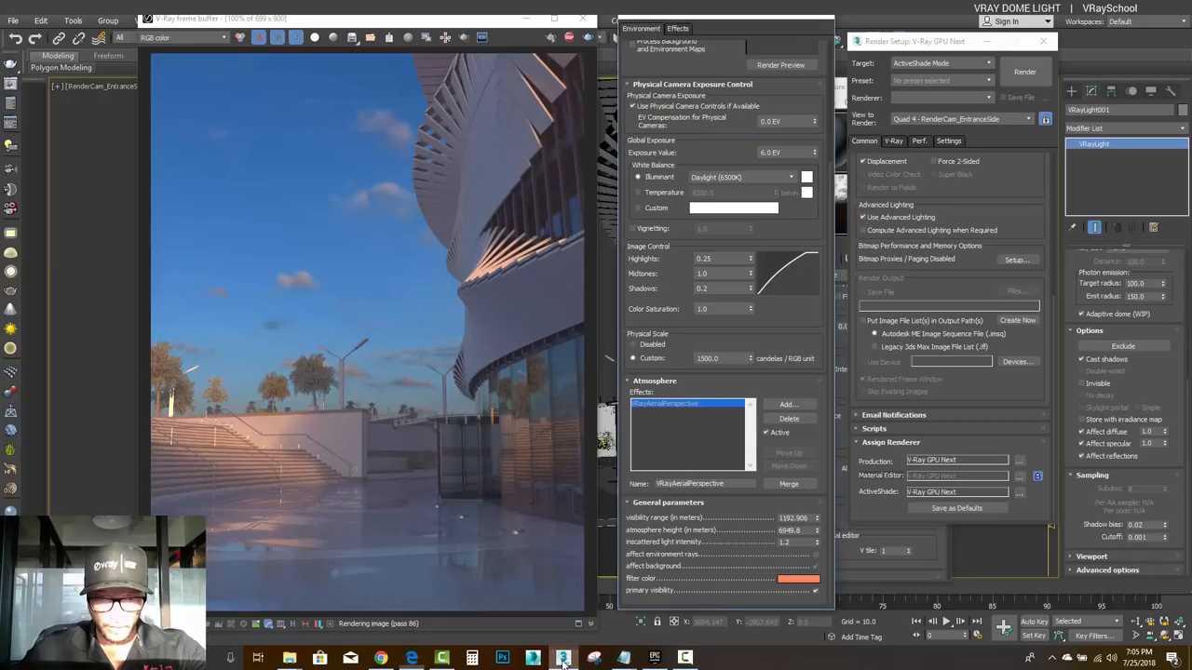